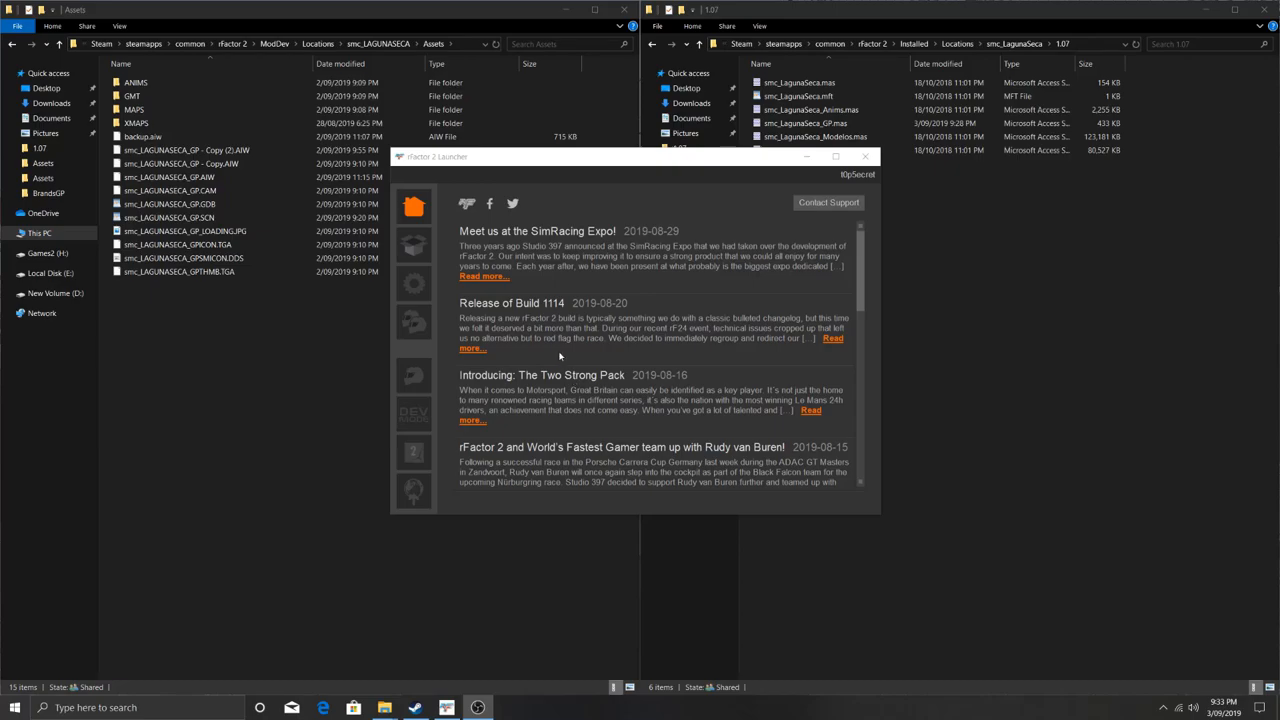
Select the replacement smc_LAGUNASECA_GP.AIW file in the Assets folder.
click(169, 177)
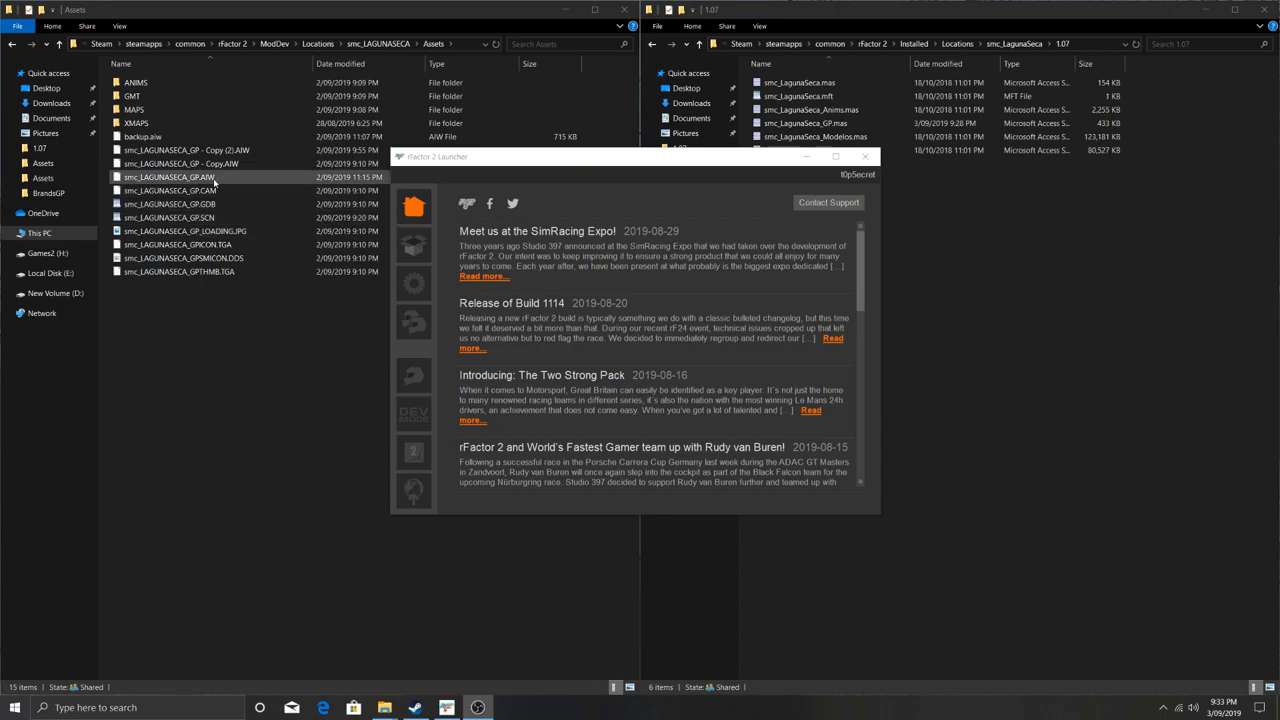
mouse_move(233, 184)
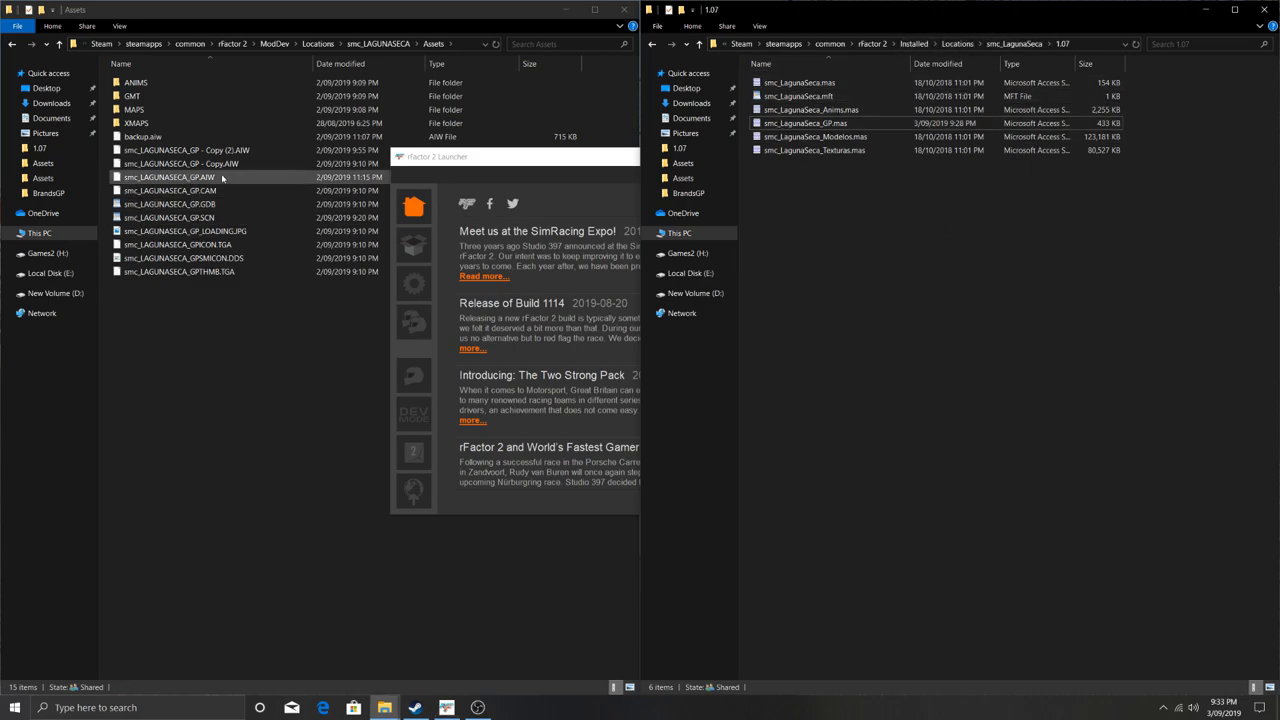
Expose the installed Laguna Seca 1.07 folder's full path as editable address-bar text.
click(940, 43)
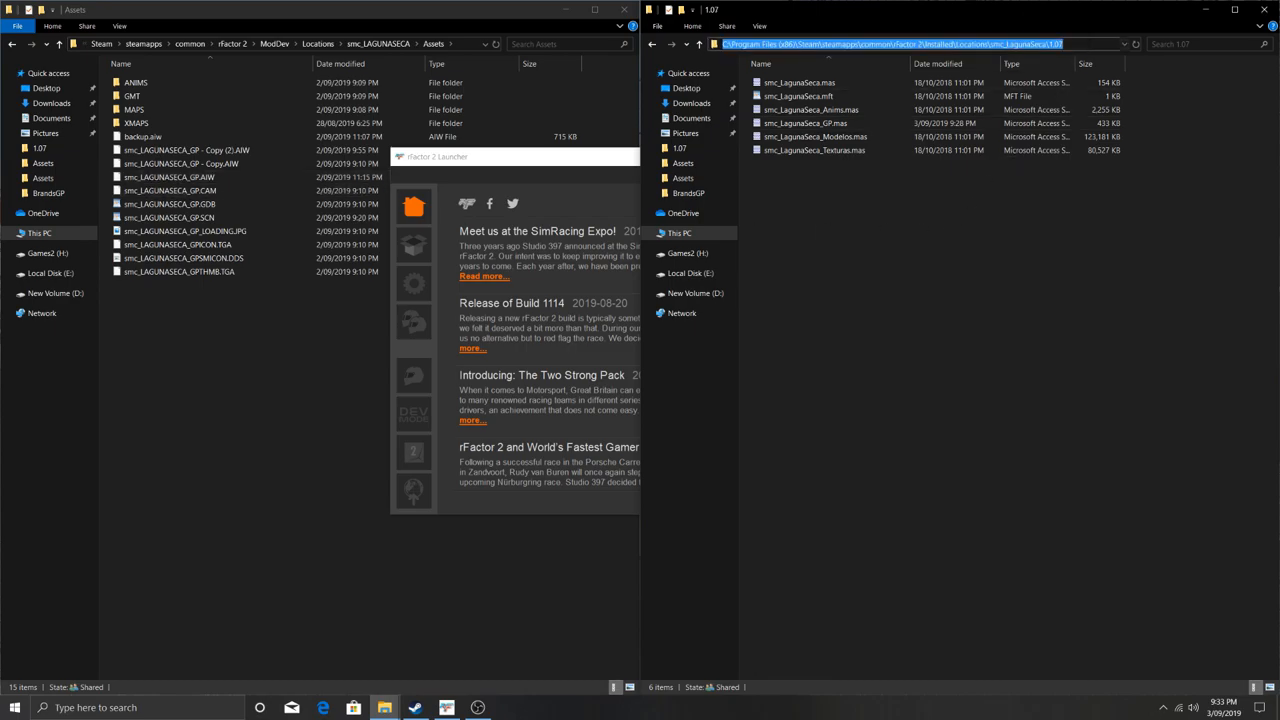
mouse_move(515, 170)
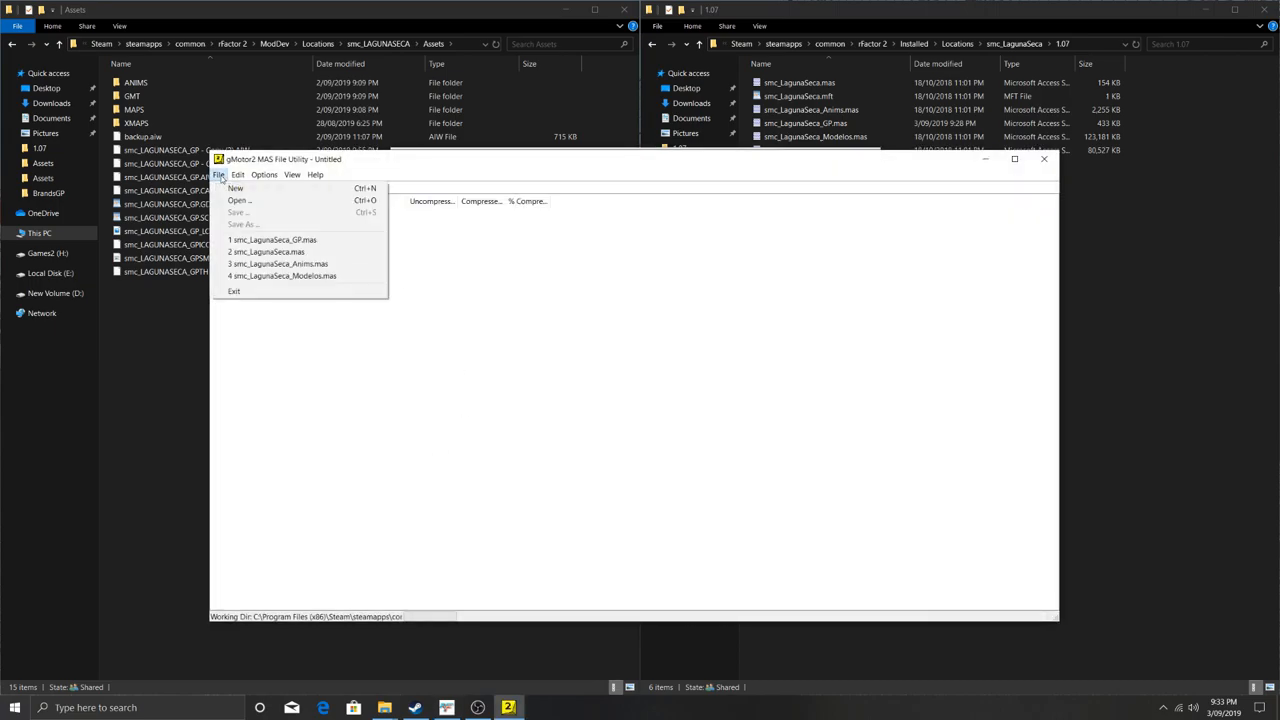
Open smc_LagunaSeca_GP.mas from the installed Laguna Seca 1.07 folder.
click(239, 200)
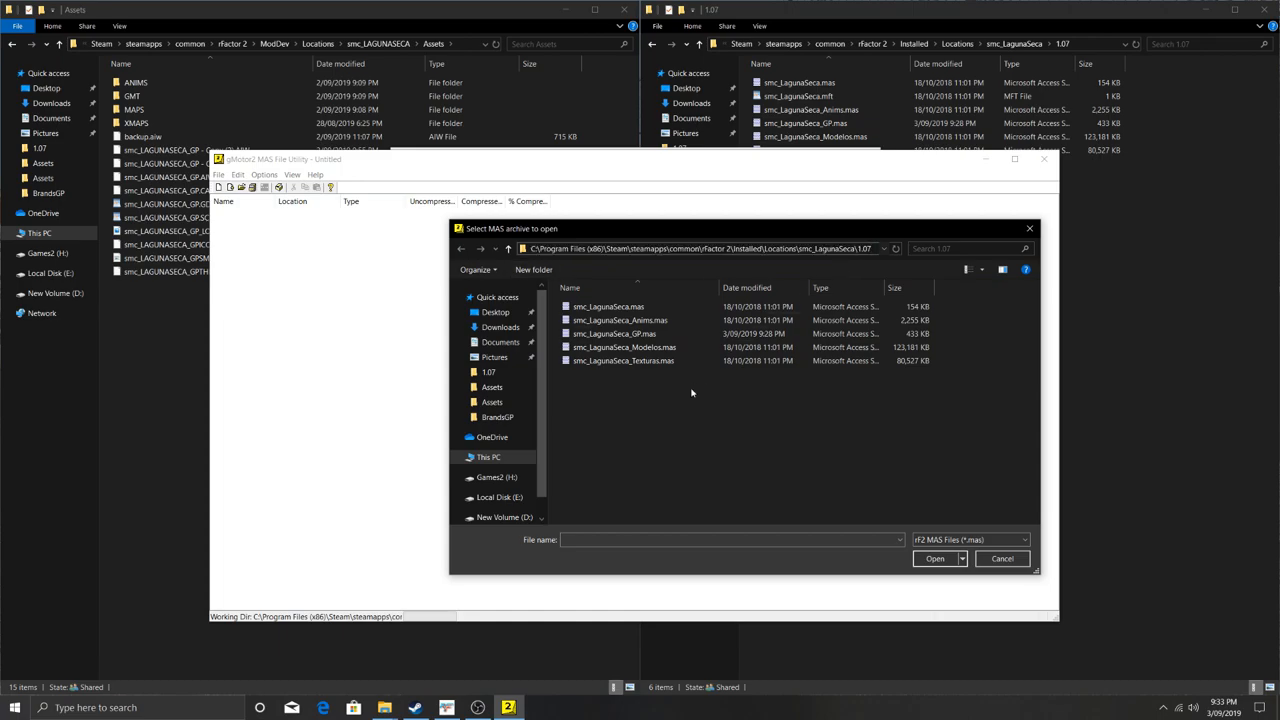
click(622, 360)
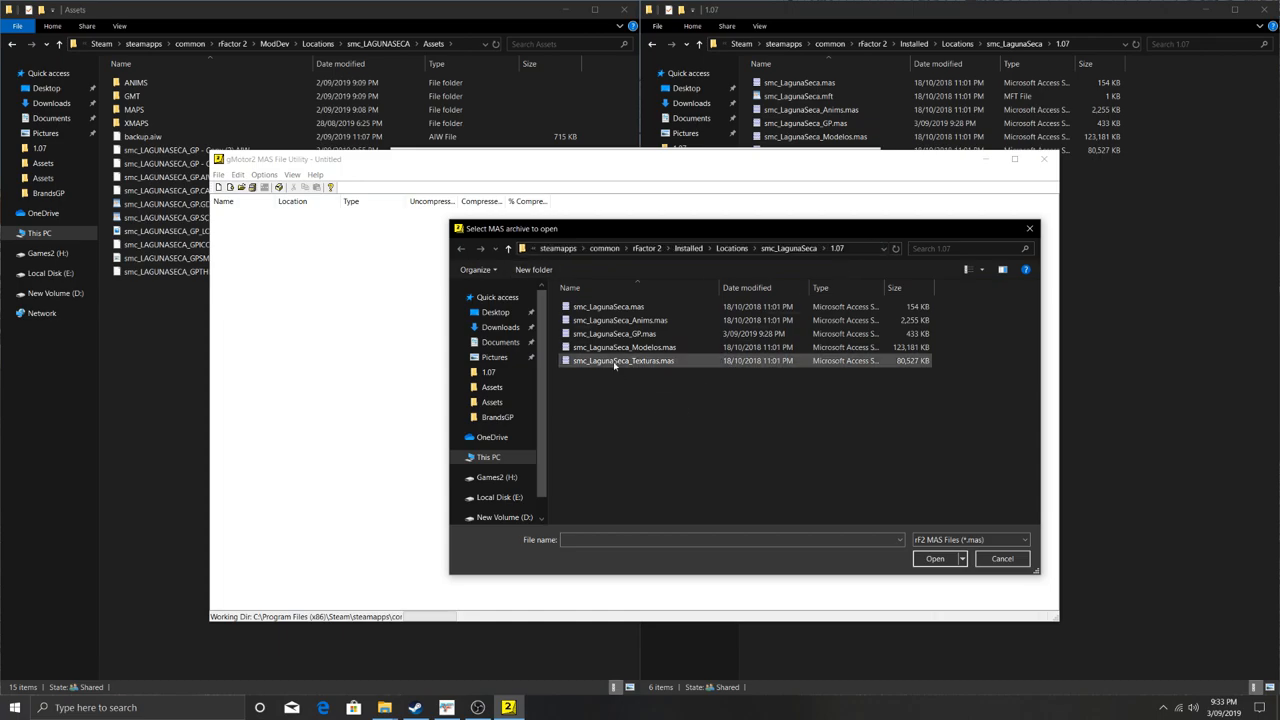
mouse_move(614, 333)
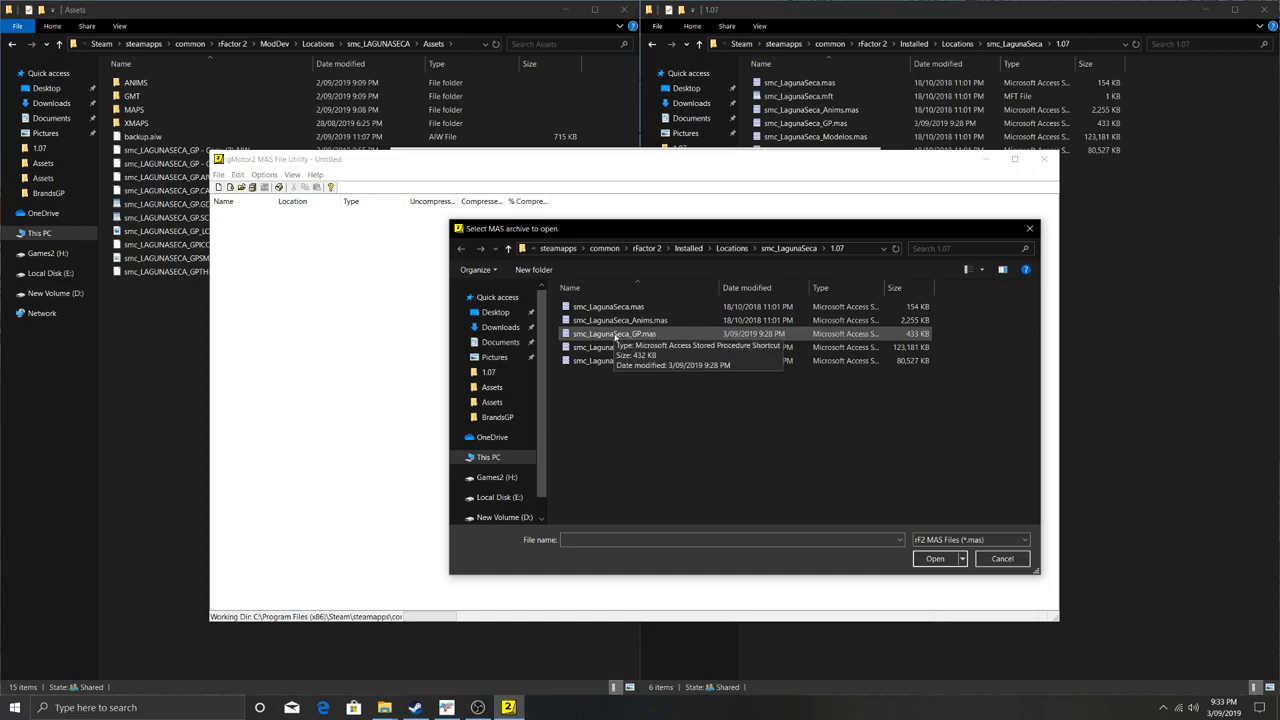
click(614, 333)
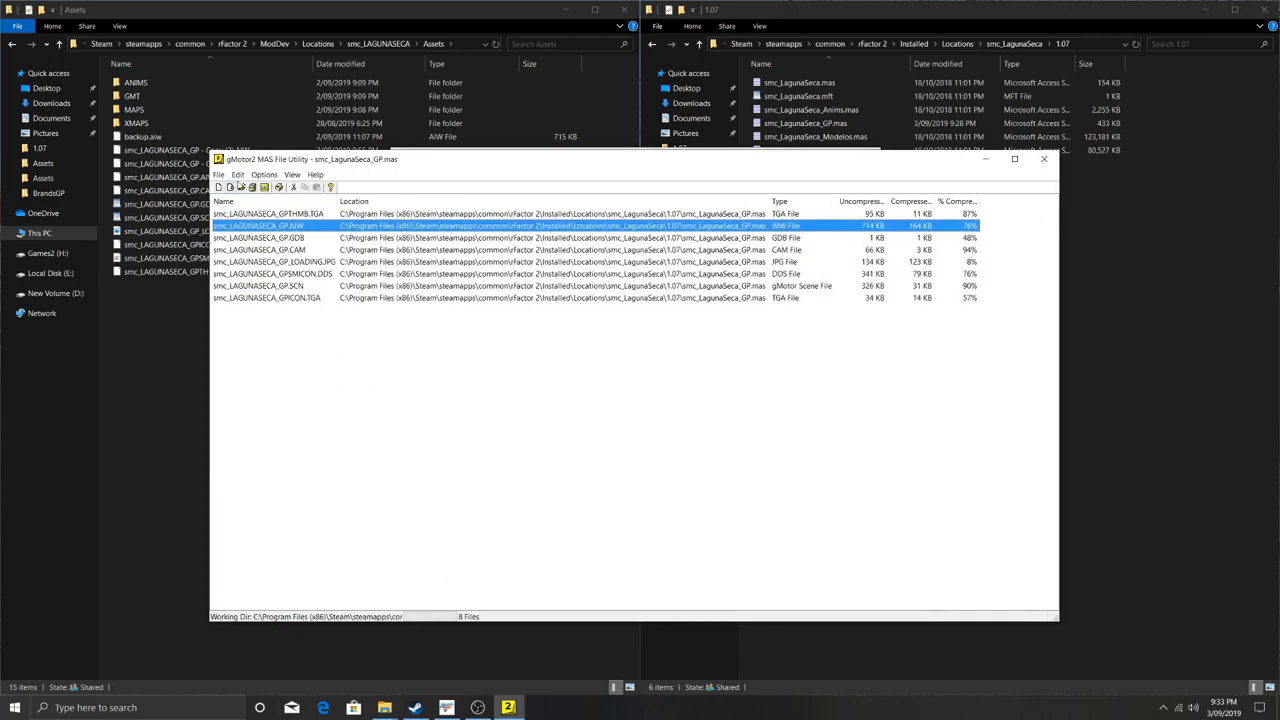
Cut the old AIW entry and insert smc_LAGUNASECA_GP.AIW from the Assets folder.
click(237, 174)
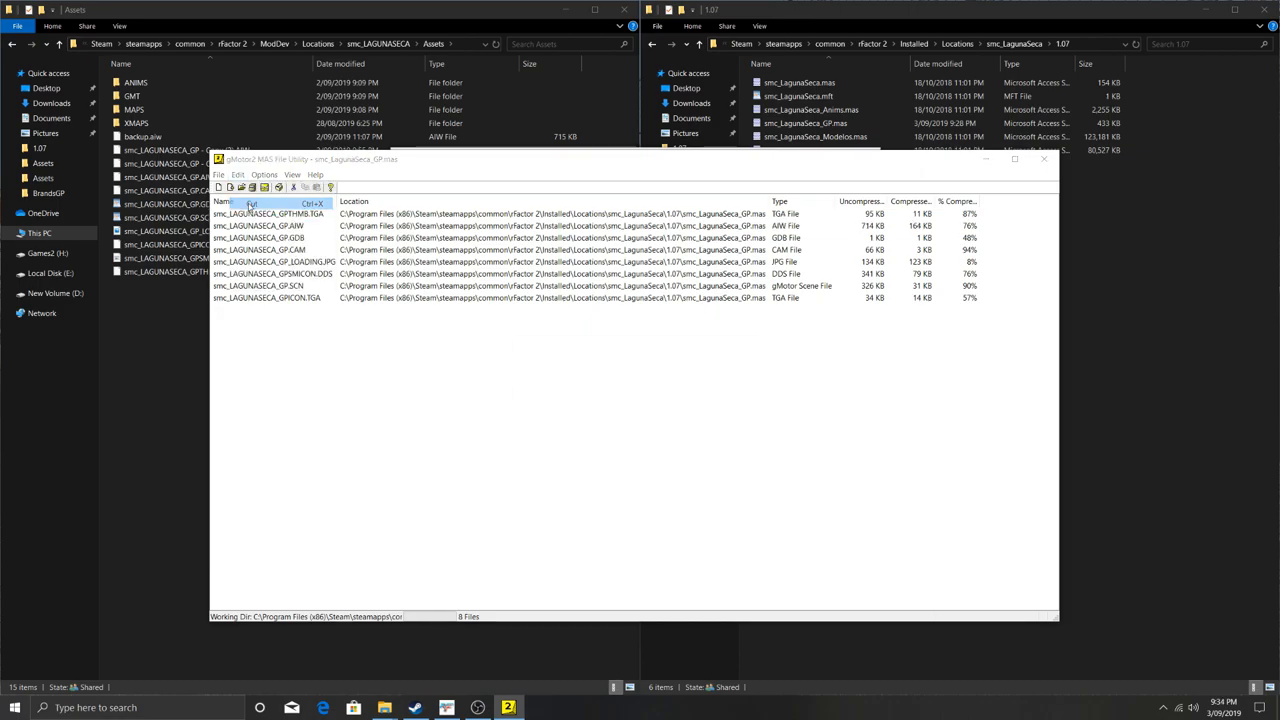
click(252, 203)
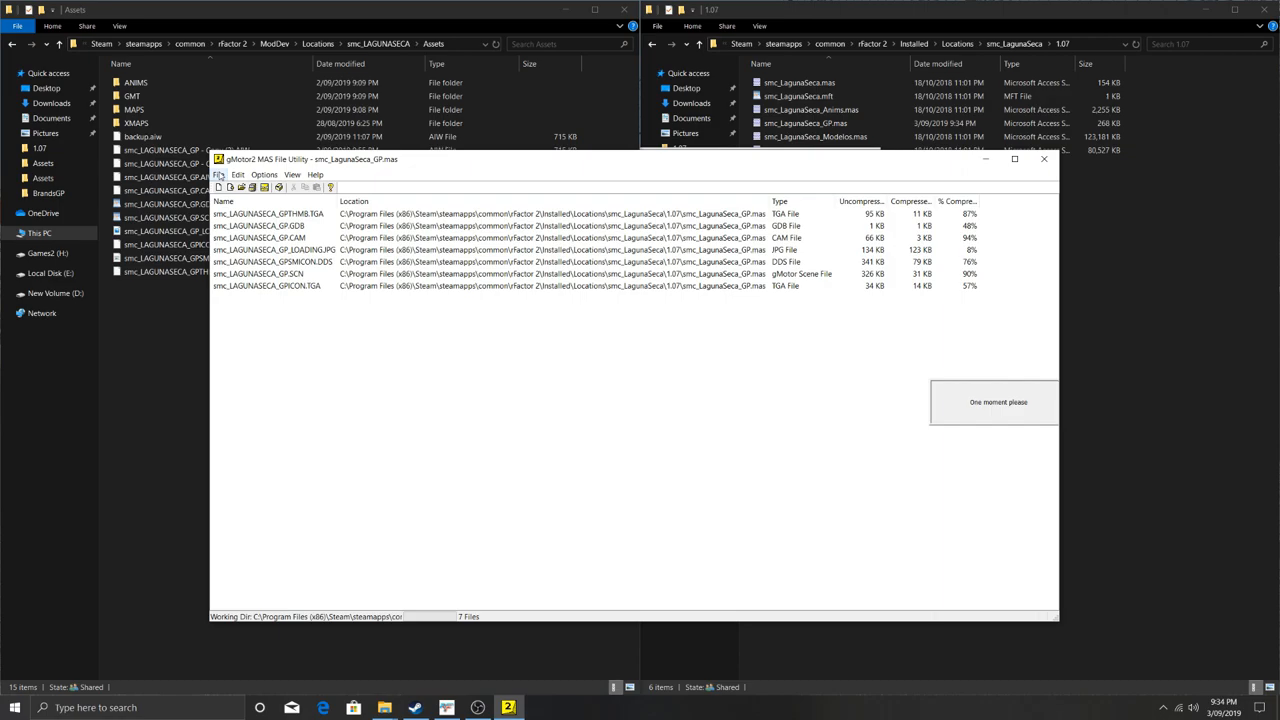
click(230, 187)
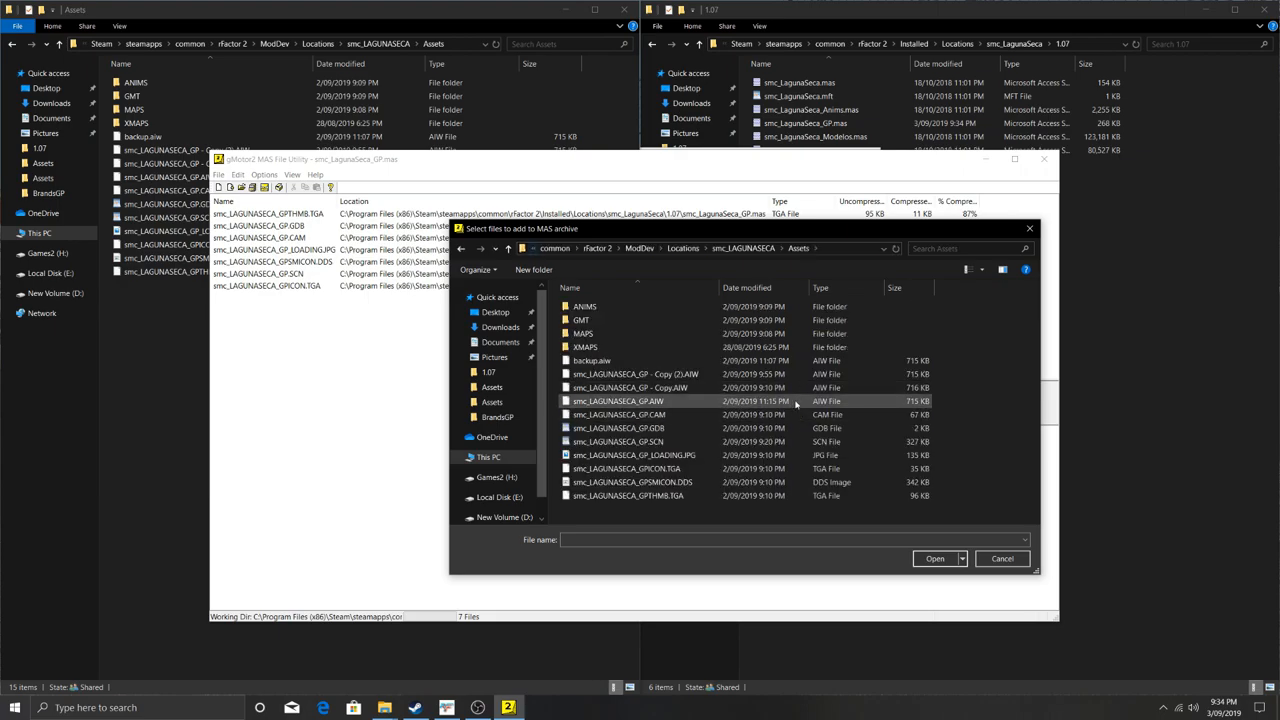
click(618, 401)
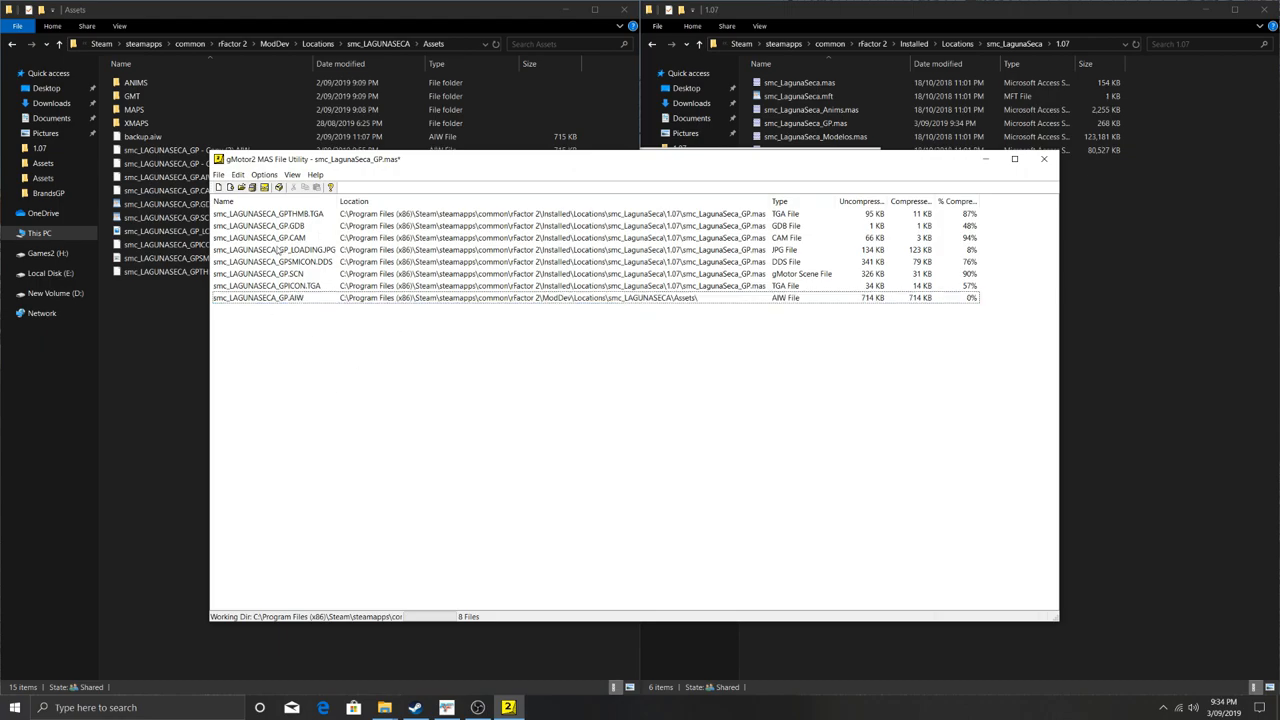
mouse_move(264, 188)
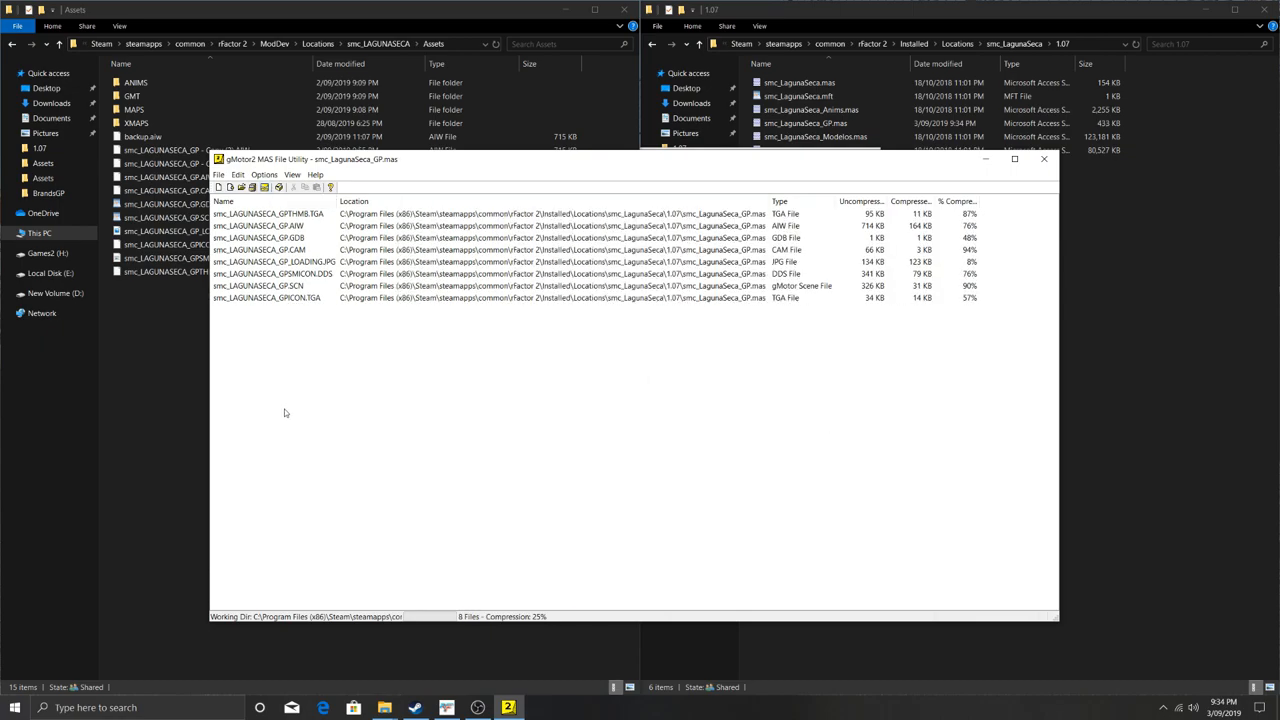
Launch the rFactor2 Mod Packager with the 'Create the package file' button.
click(805, 123)
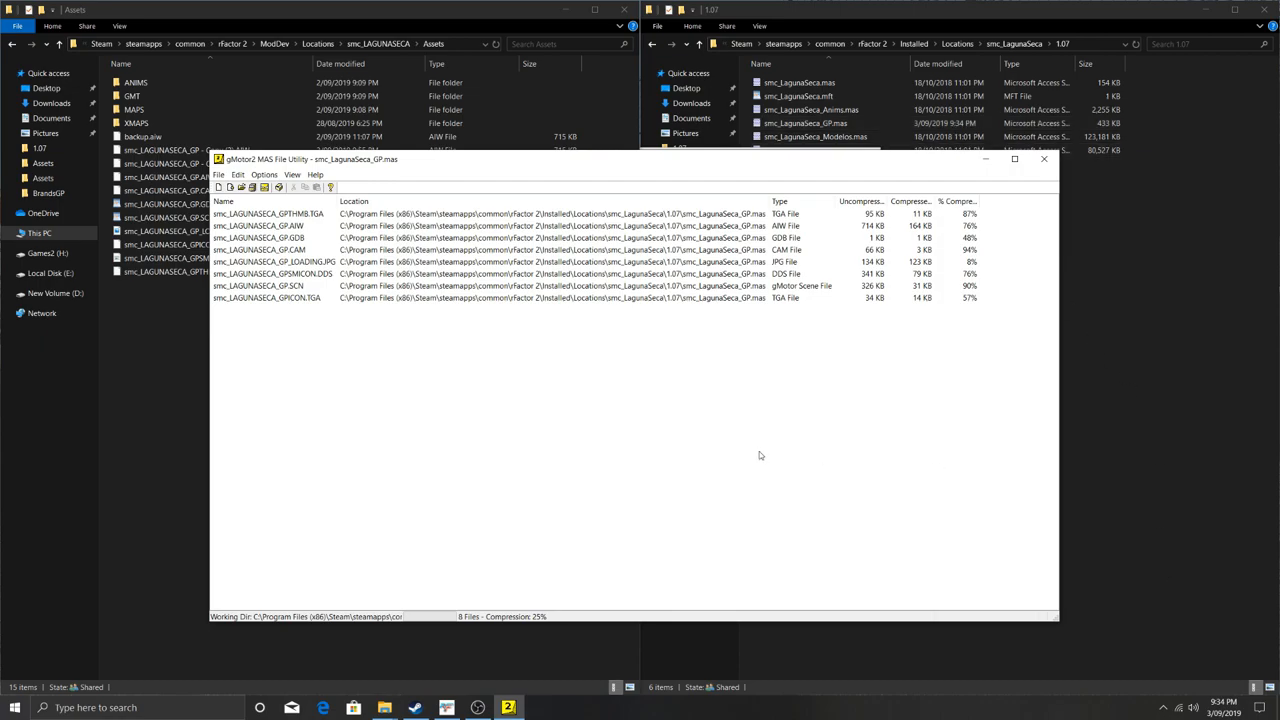
mouse_move(855, 263)
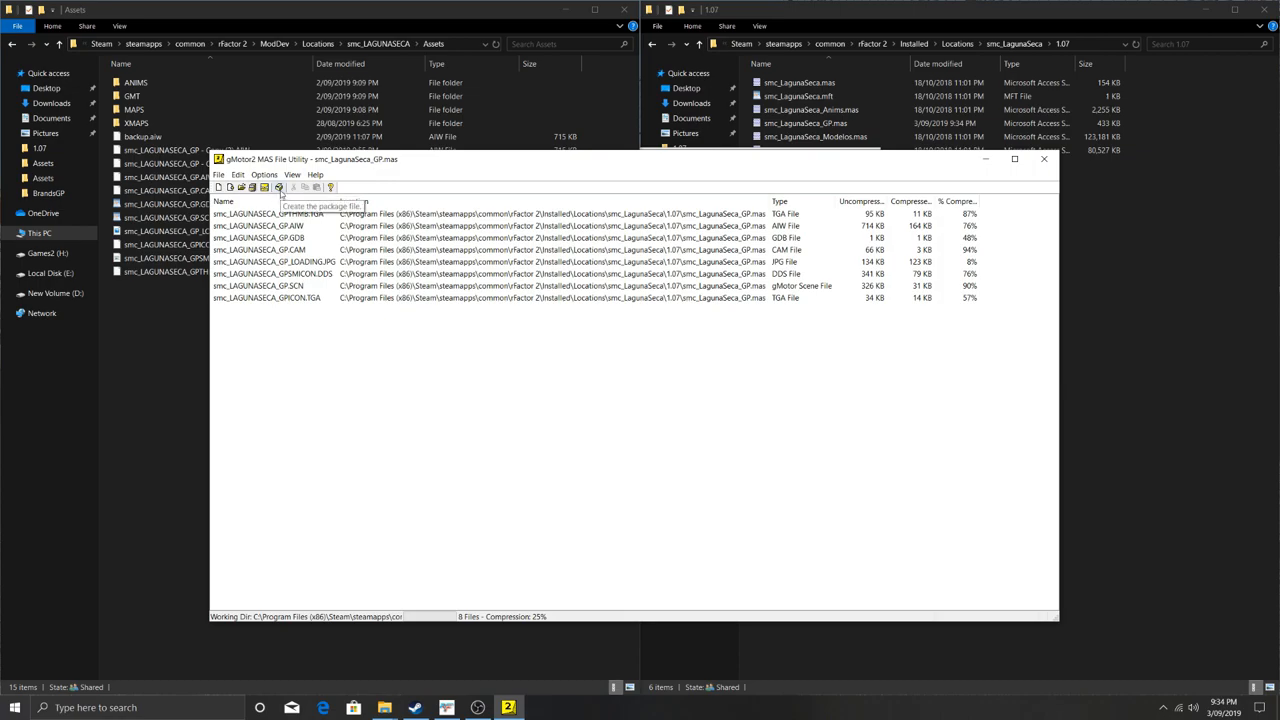
mouse_move(364, 364)
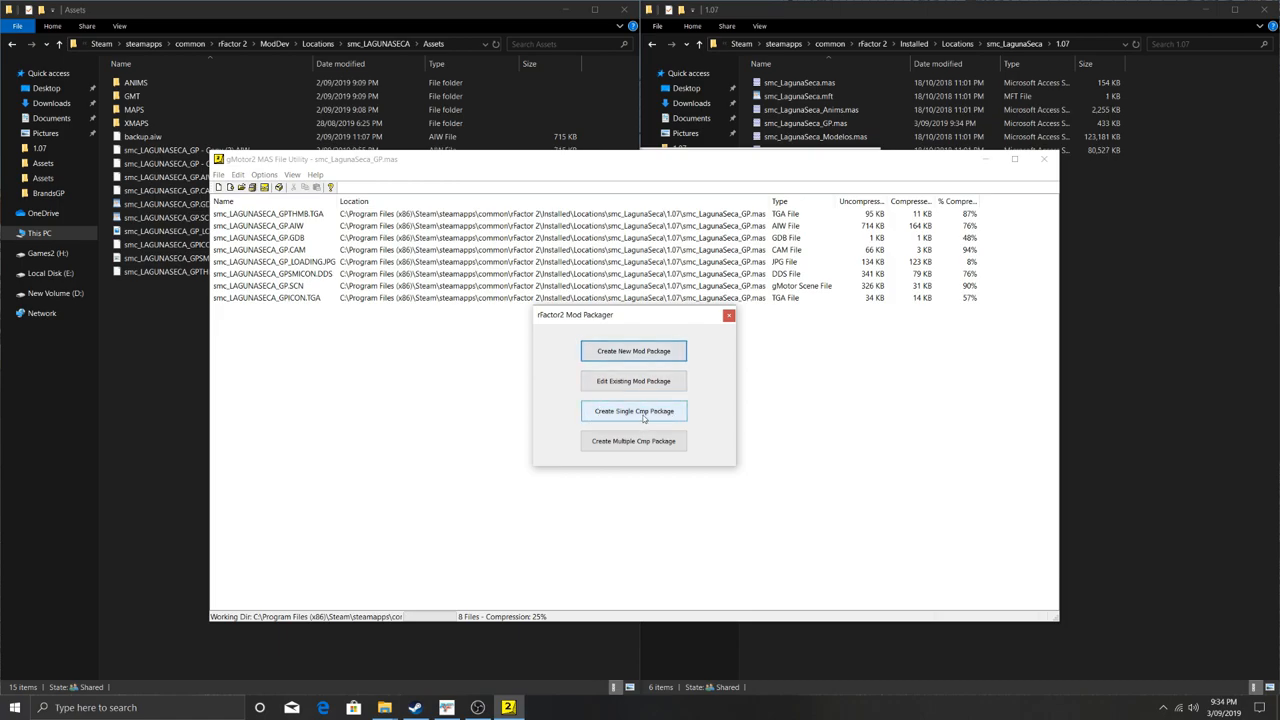
Create a single-component package with one new component named 'Laguna Seca'.
click(729, 315)
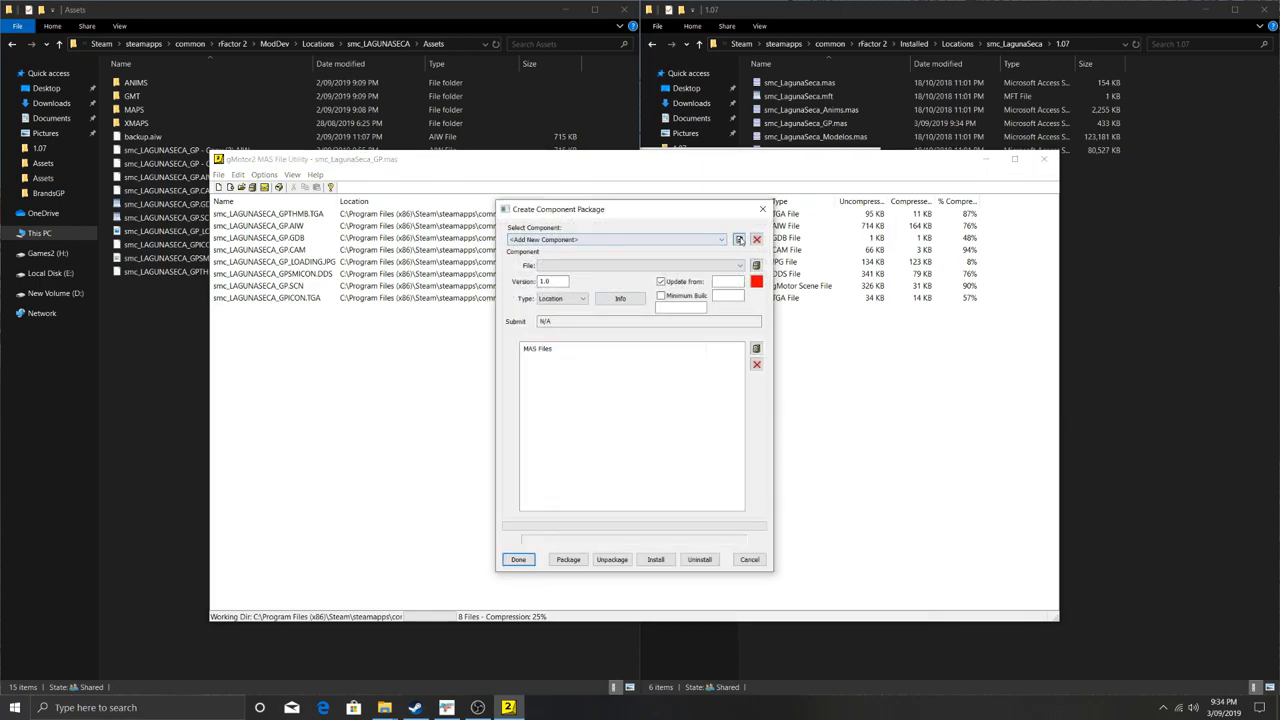
click(739, 239)
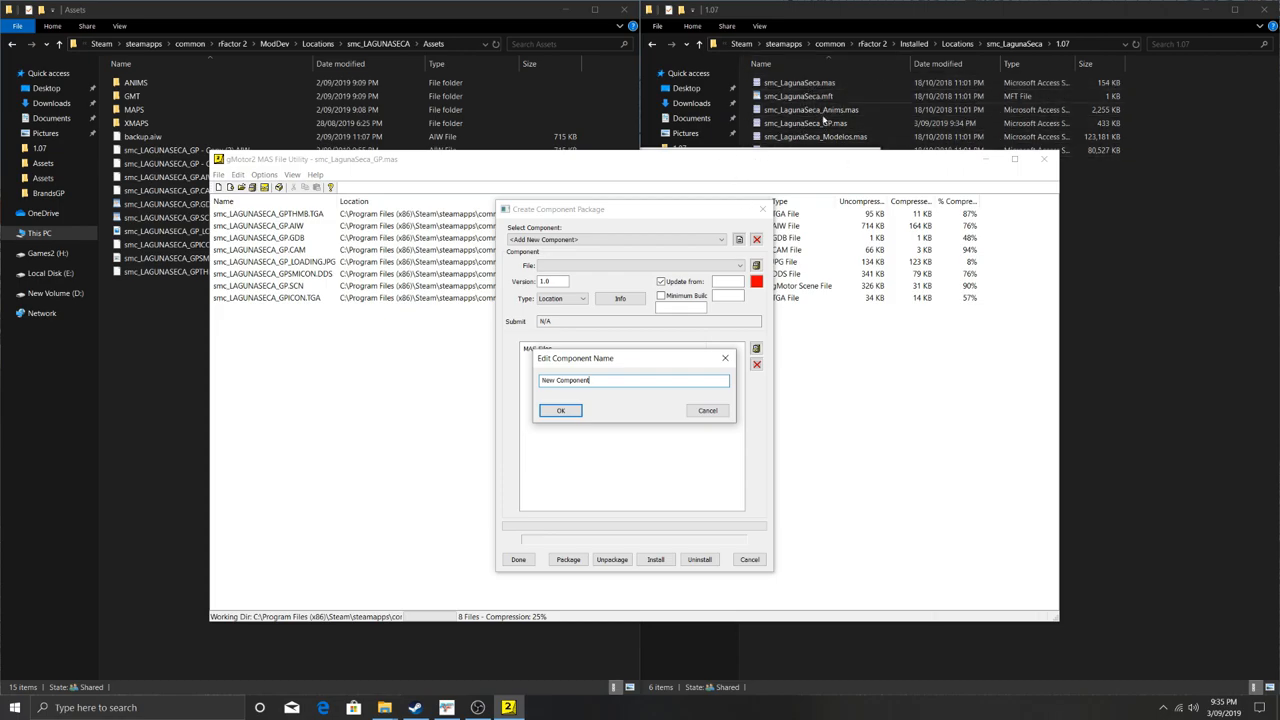
triple_click(633, 379)
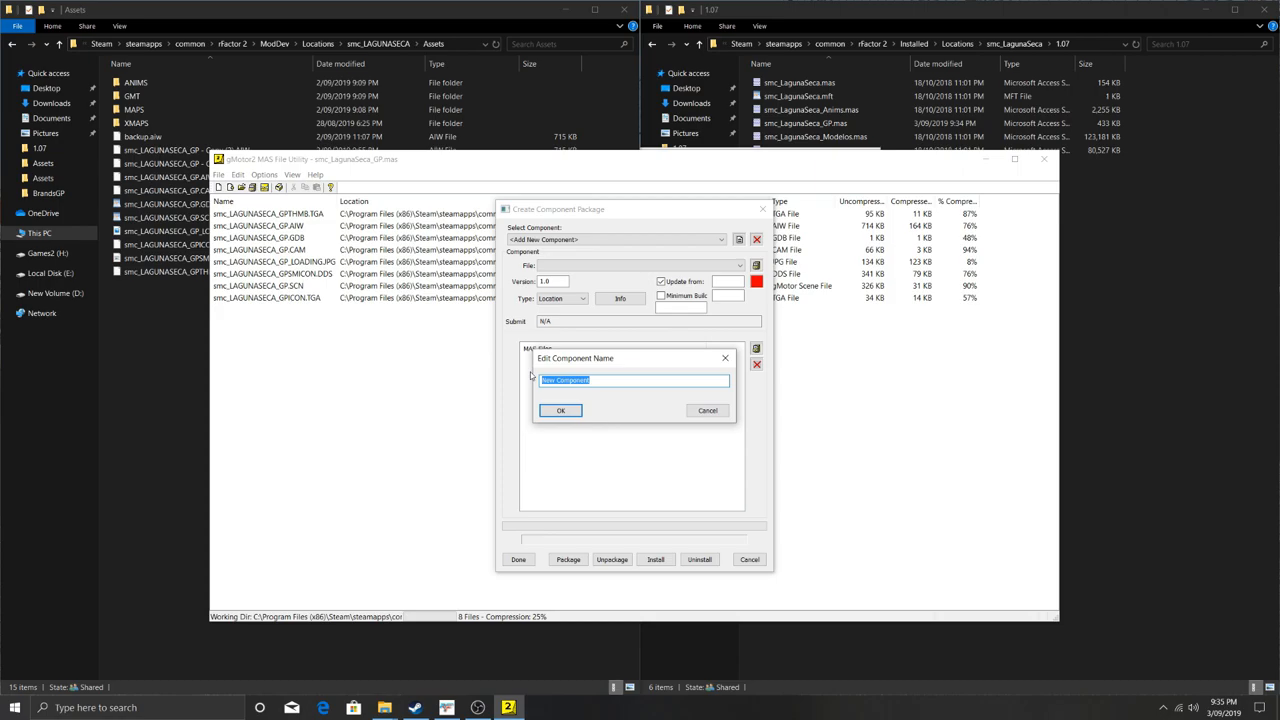
text(Laguna Seca)
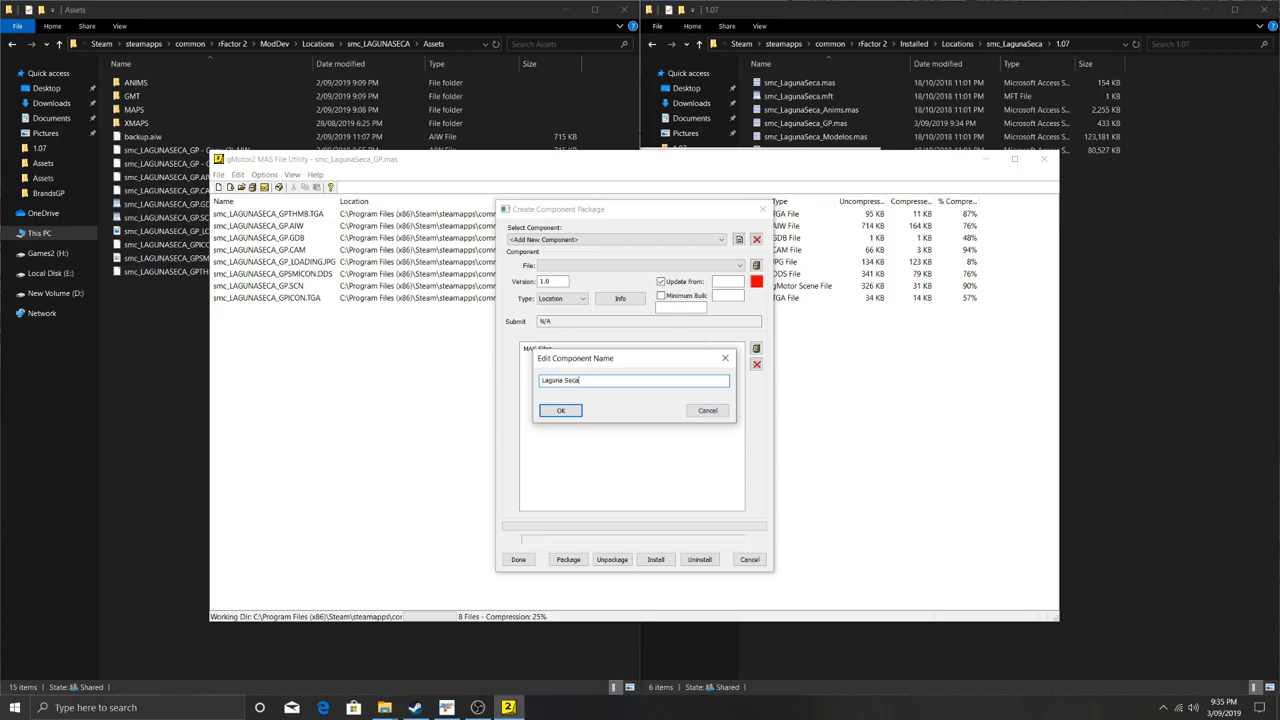
click(560, 410)
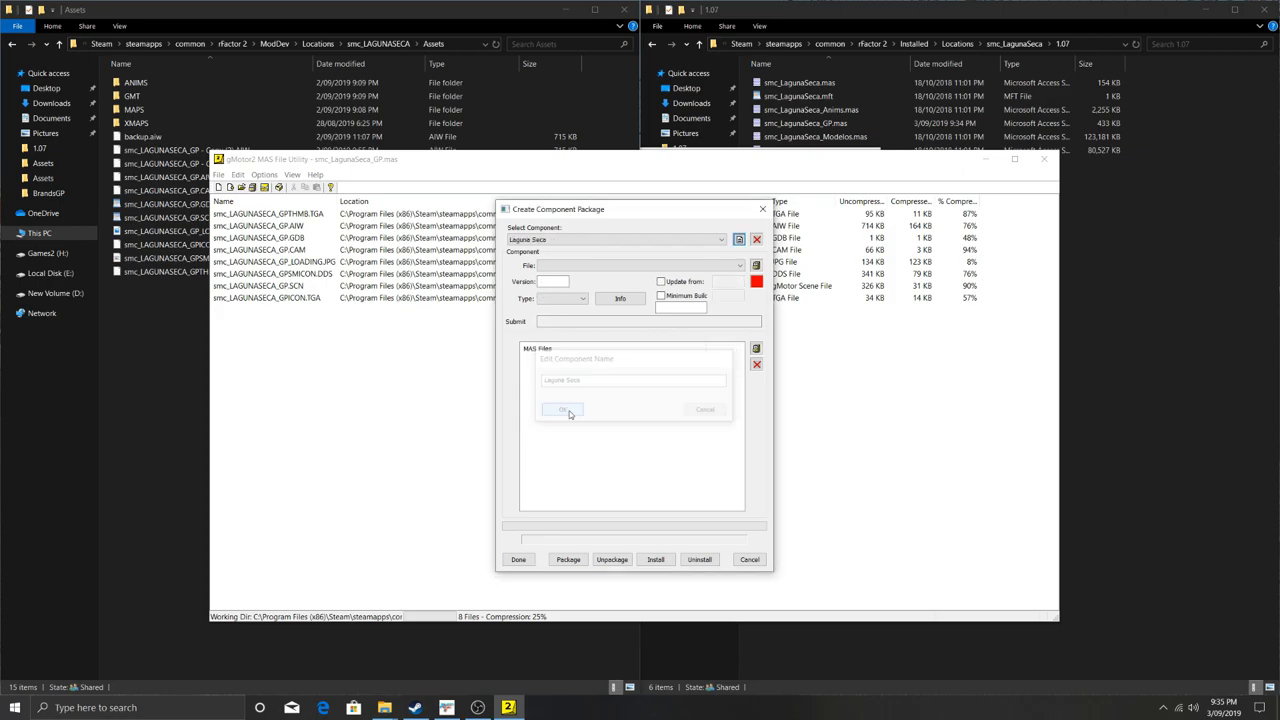
click(562, 410)
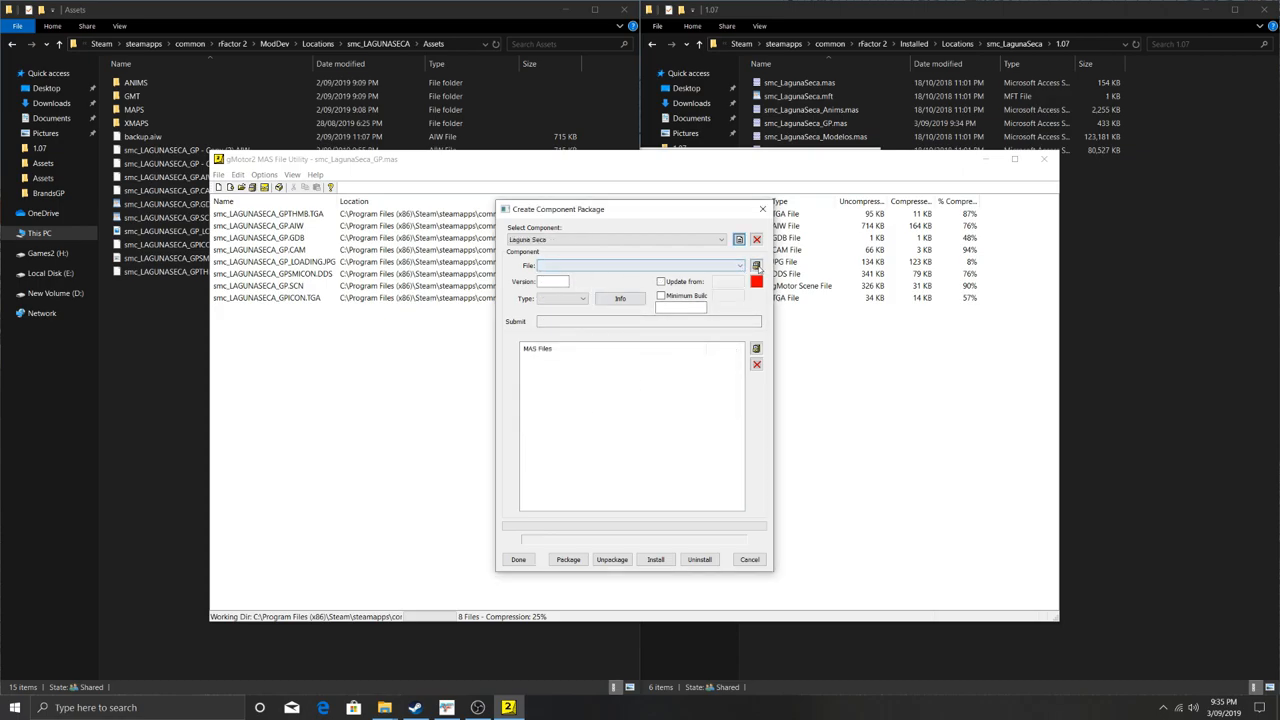
Save the Laguna Seca component to Packages as version 1.07b, type Location.
click(757, 265)
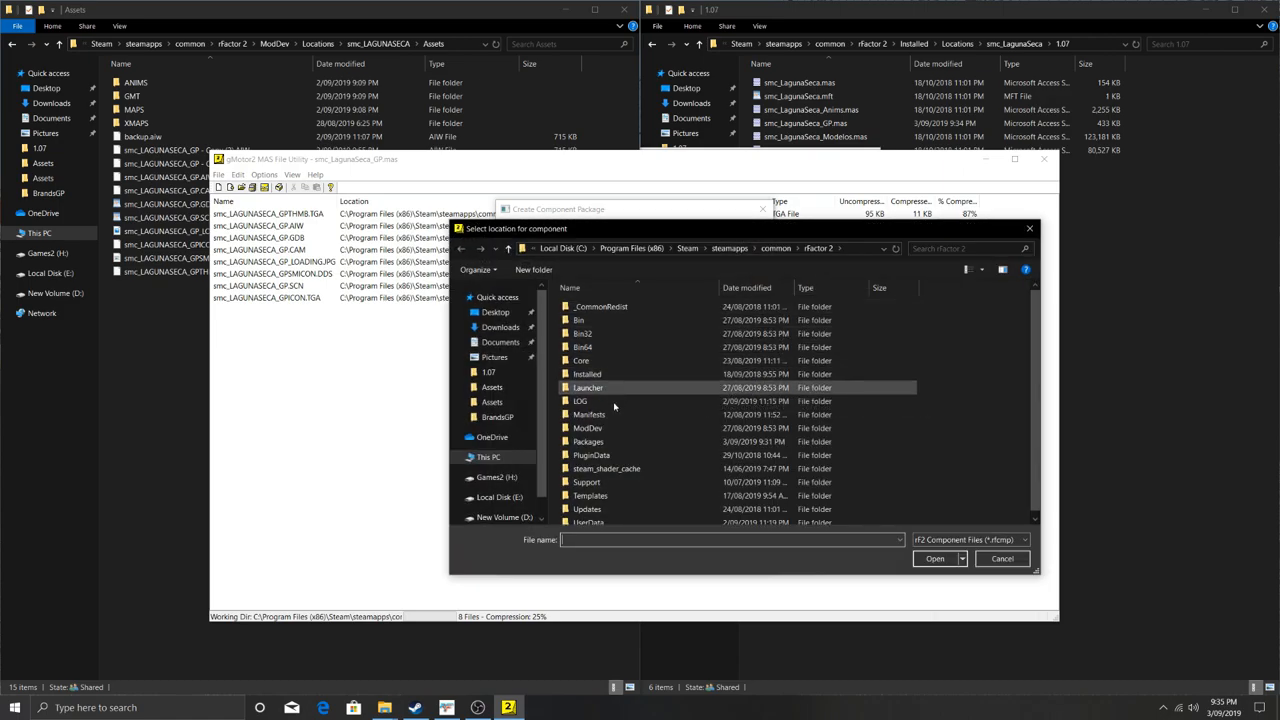
double_click(588, 441)
text(L)
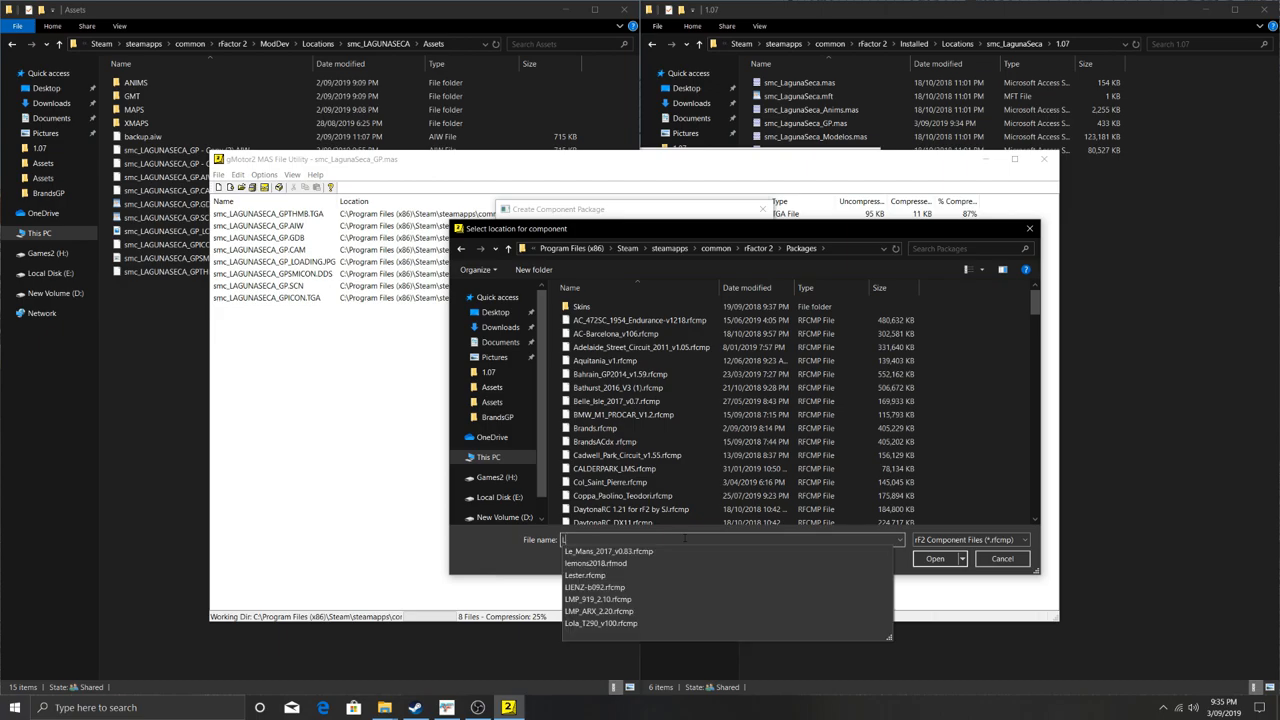
text(aguna Seca)
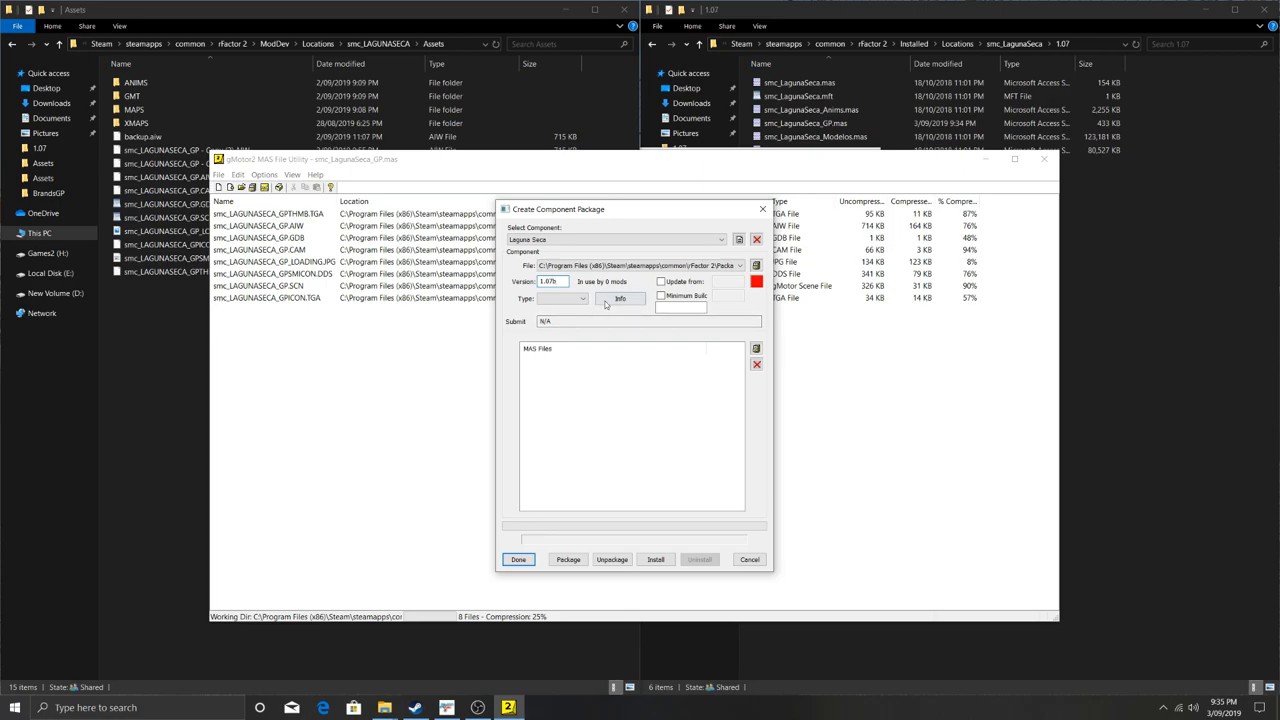
click(584, 298)
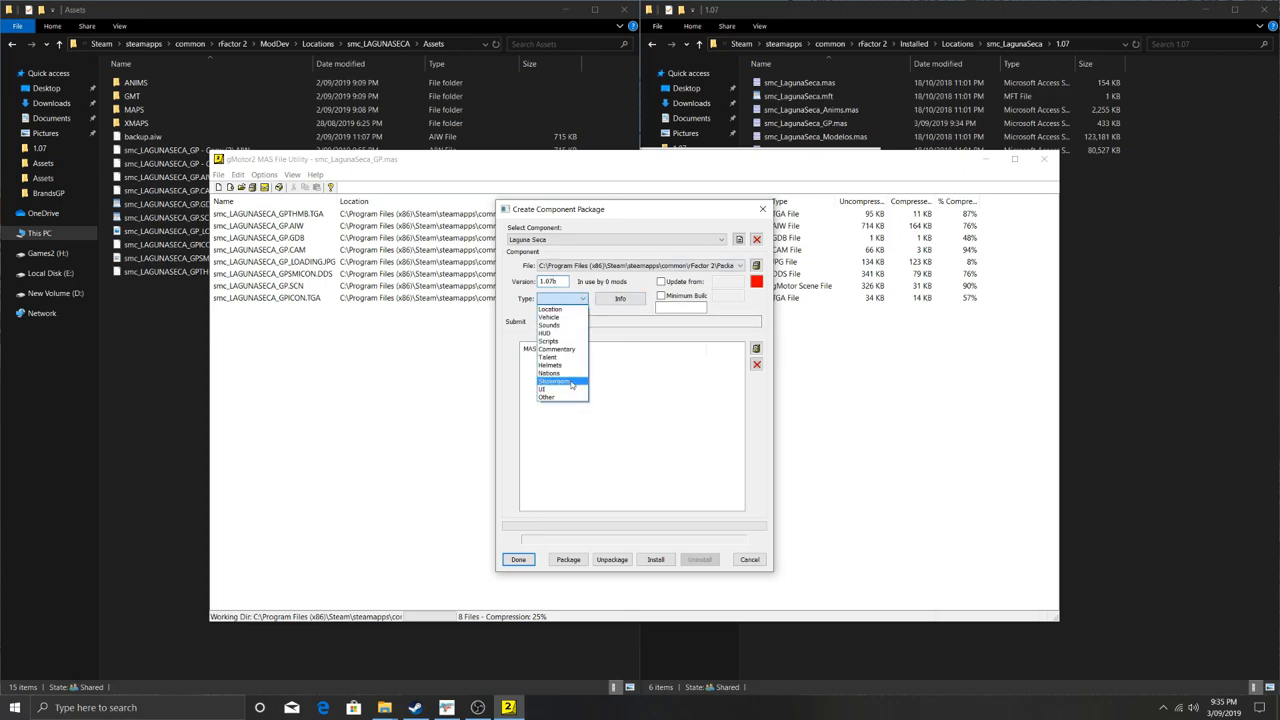
click(549, 309)
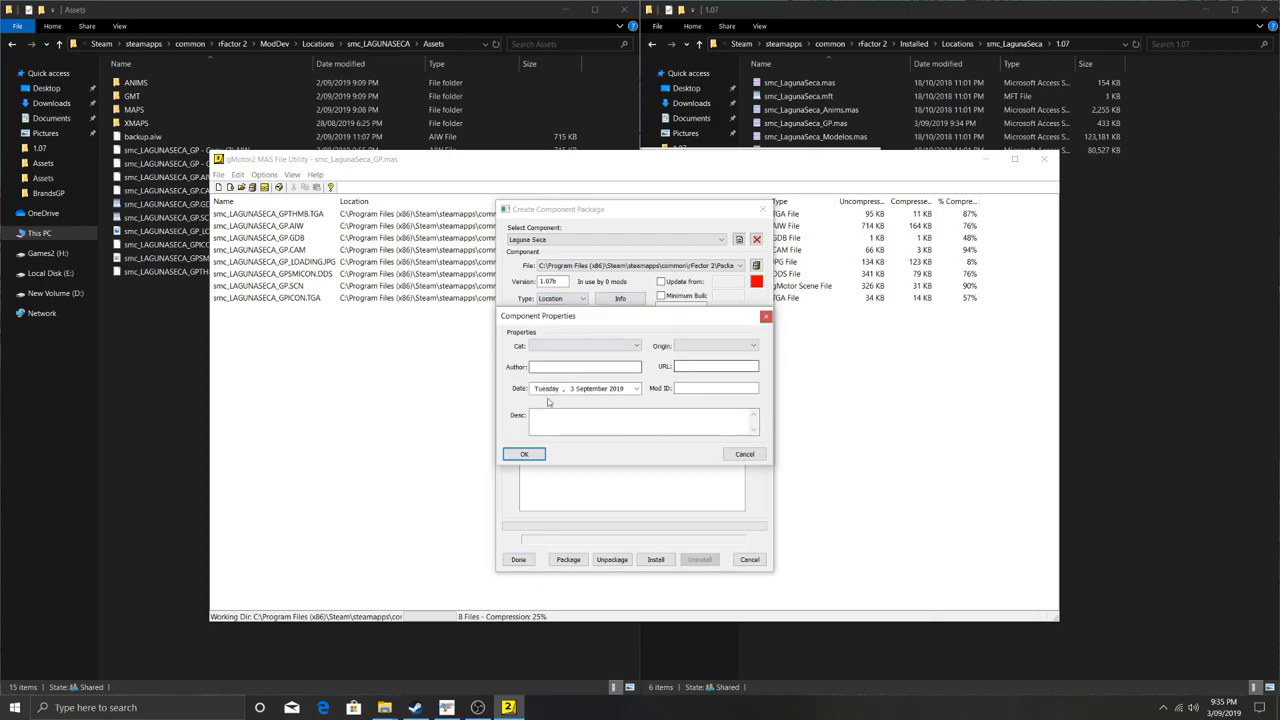
click(524, 454)
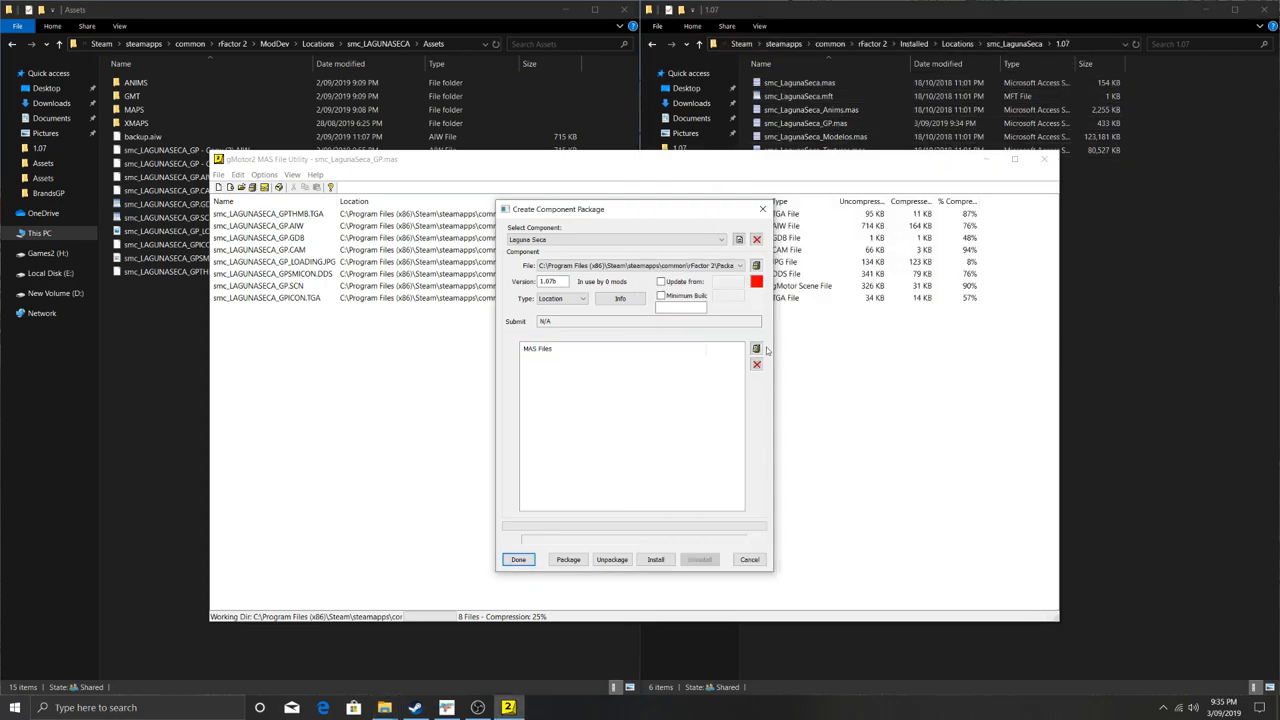
Add the five Laguna Seca .mas files from 1.07 and build the 1.07b package.
click(756, 348)
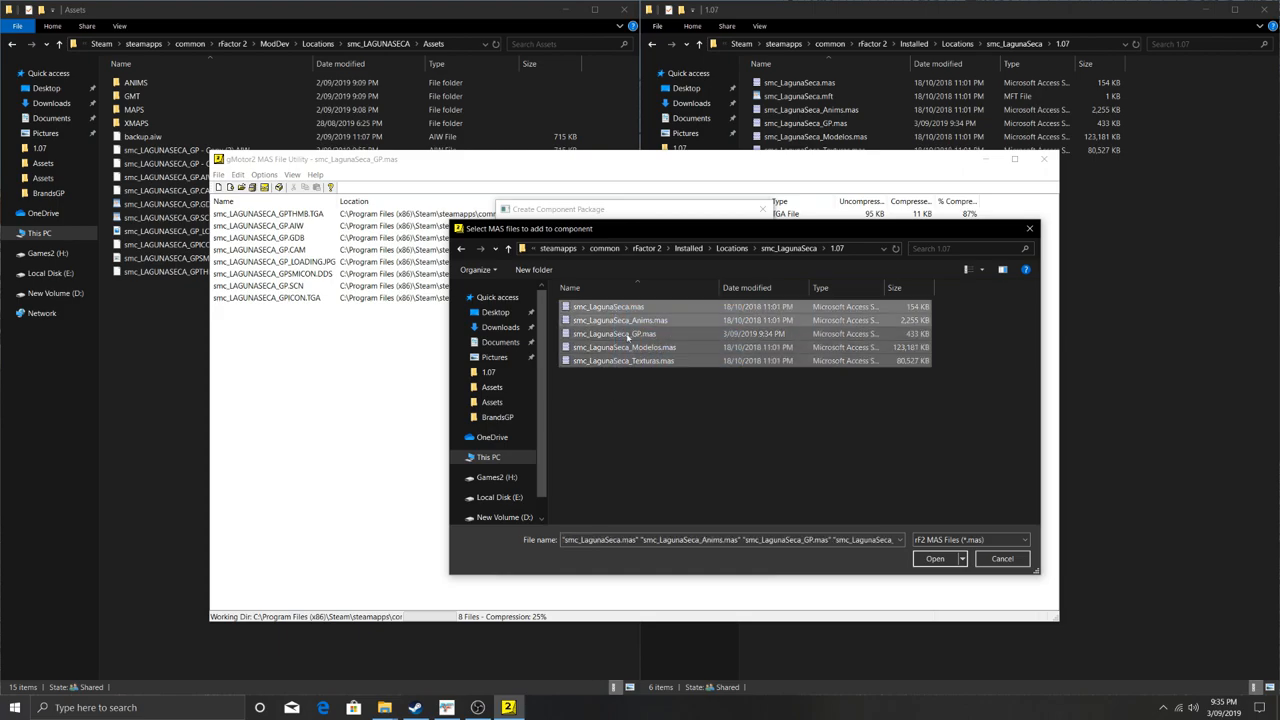
click(934, 558)
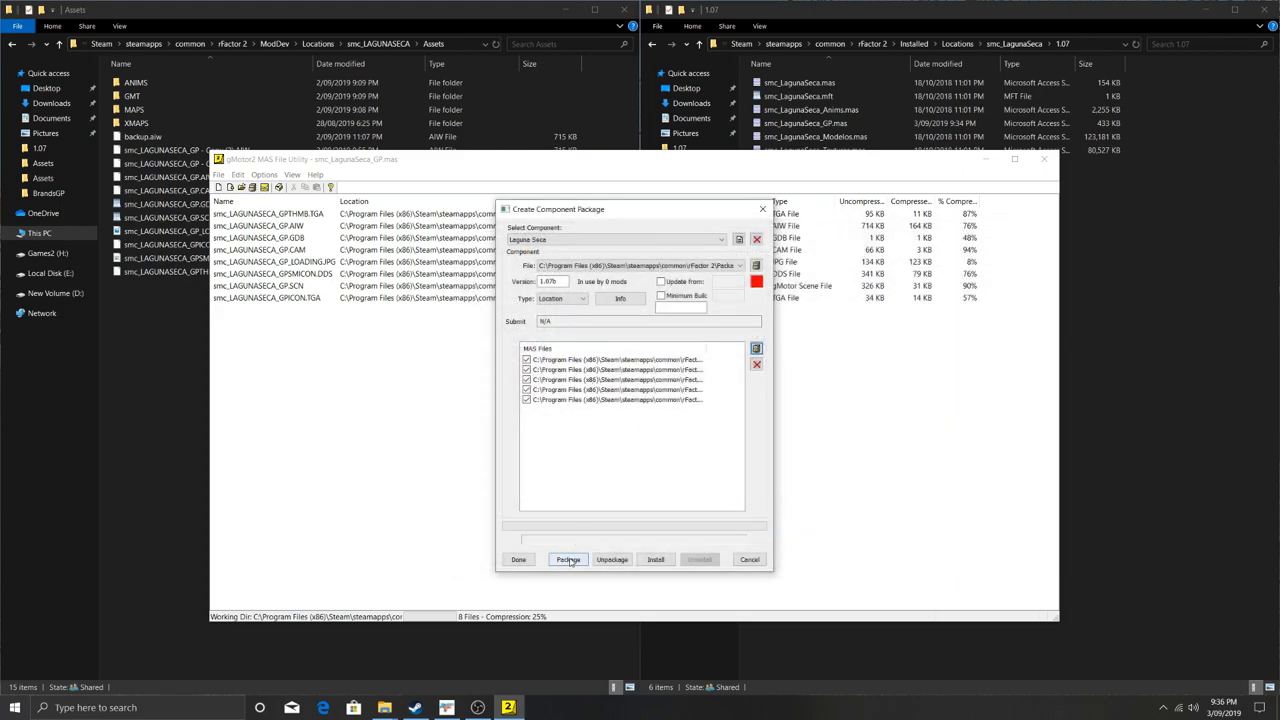
click(568, 559)
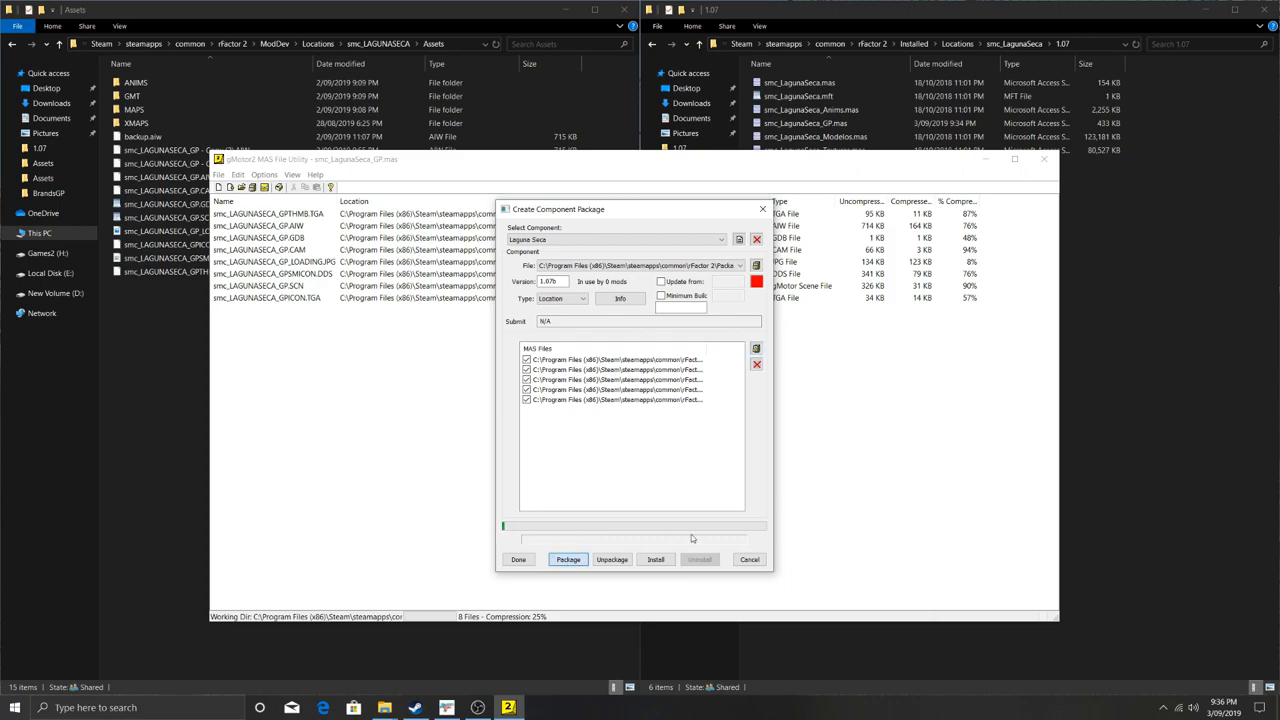
click(568, 559)
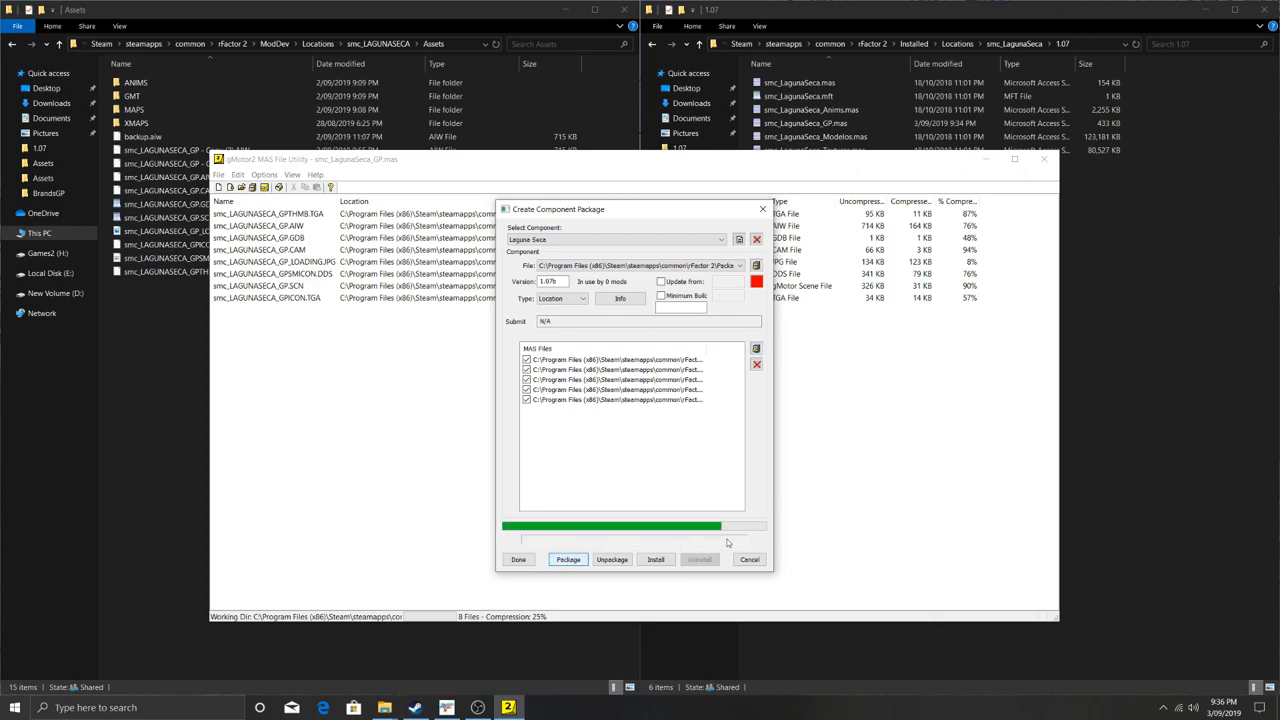
click(568, 559)
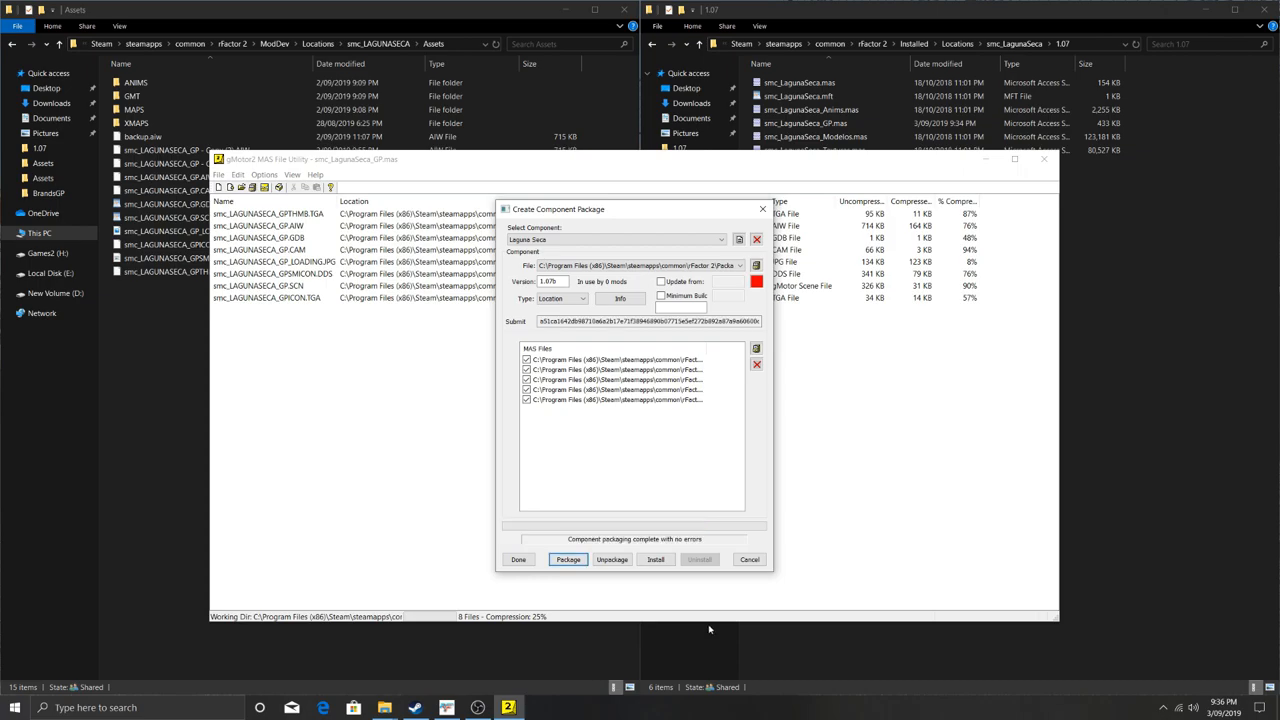
mouse_move(518, 559)
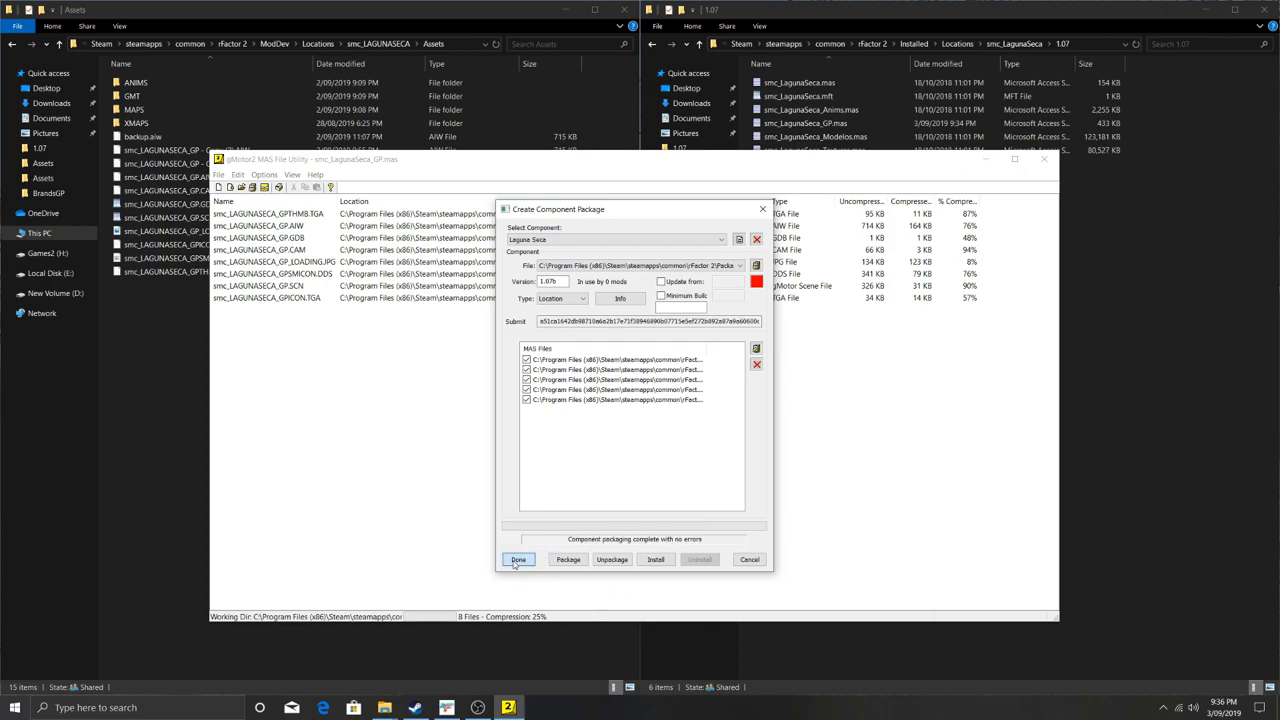
click(518, 559)
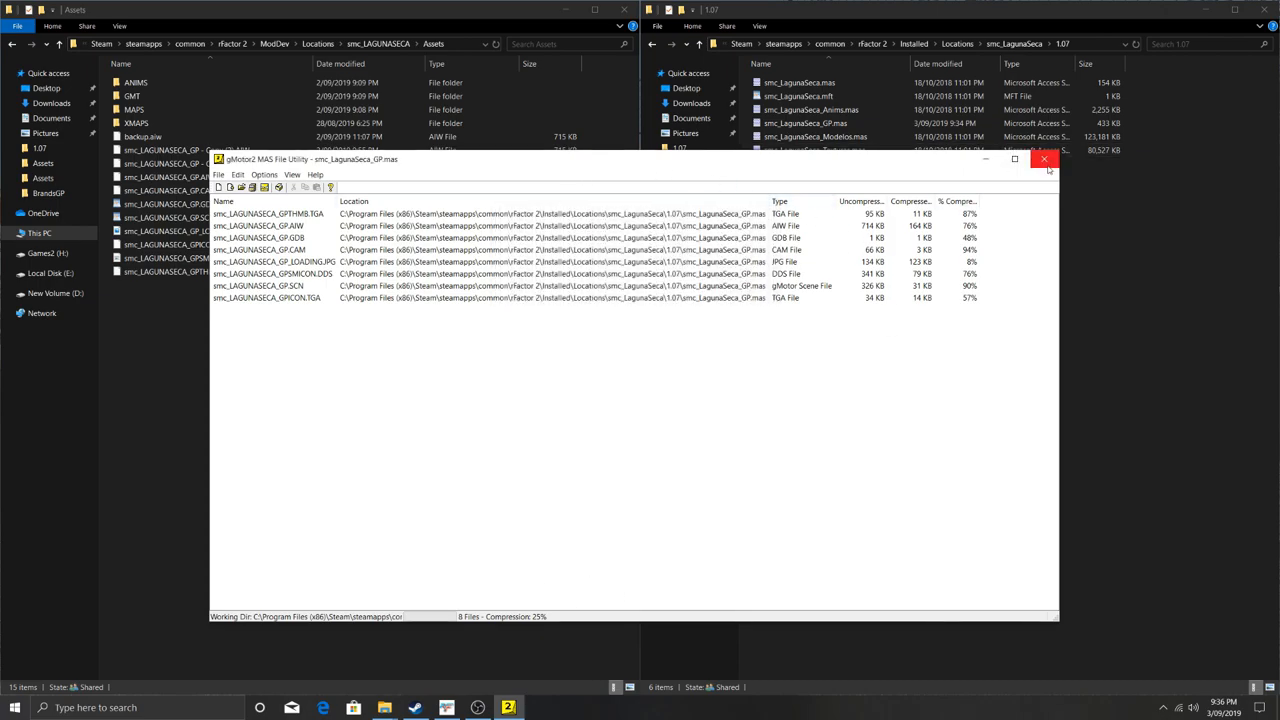
Close the MAS utility, refresh the launcher content list, and install Laguna Seca 1.07b.
click(1045, 159)
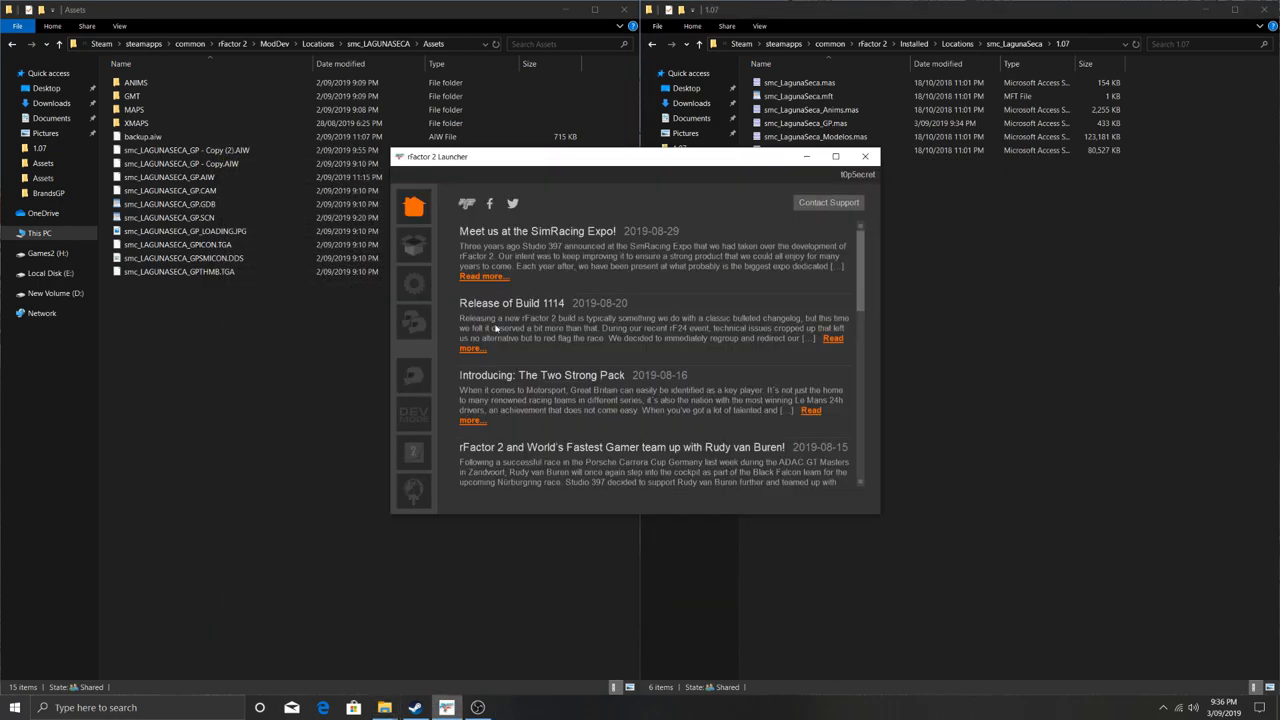
click(413, 245)
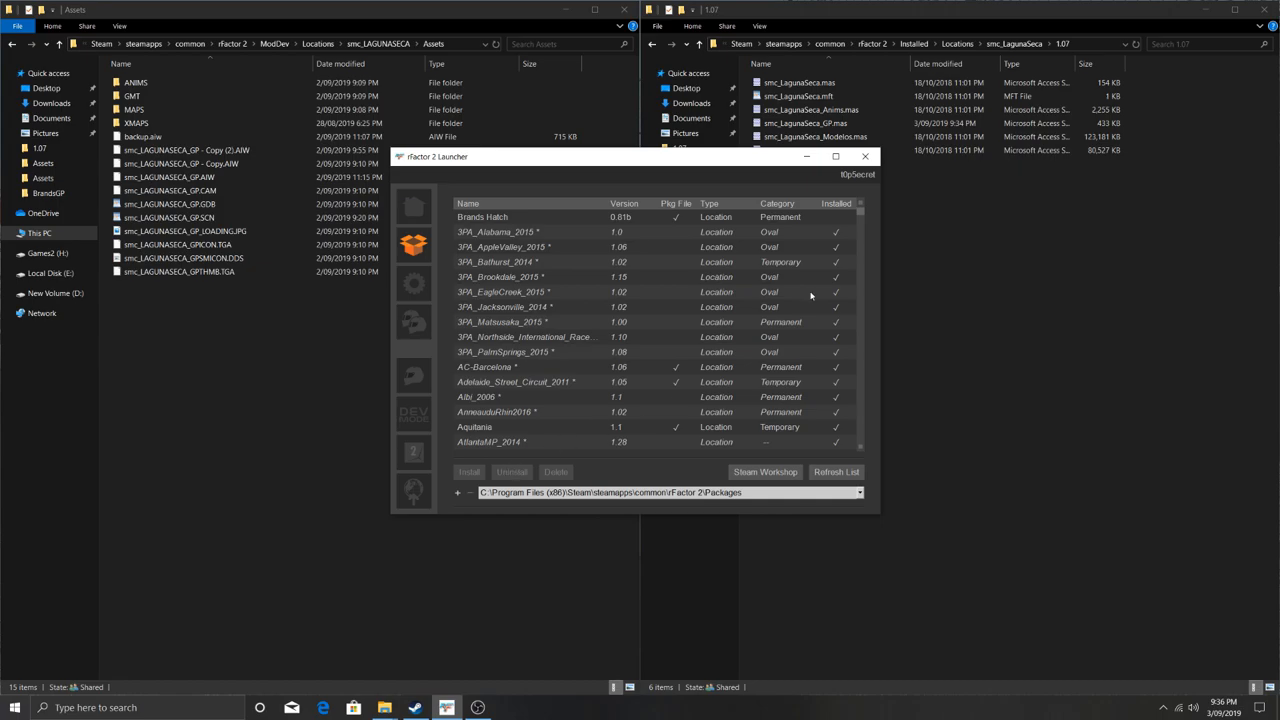
click(836, 471)
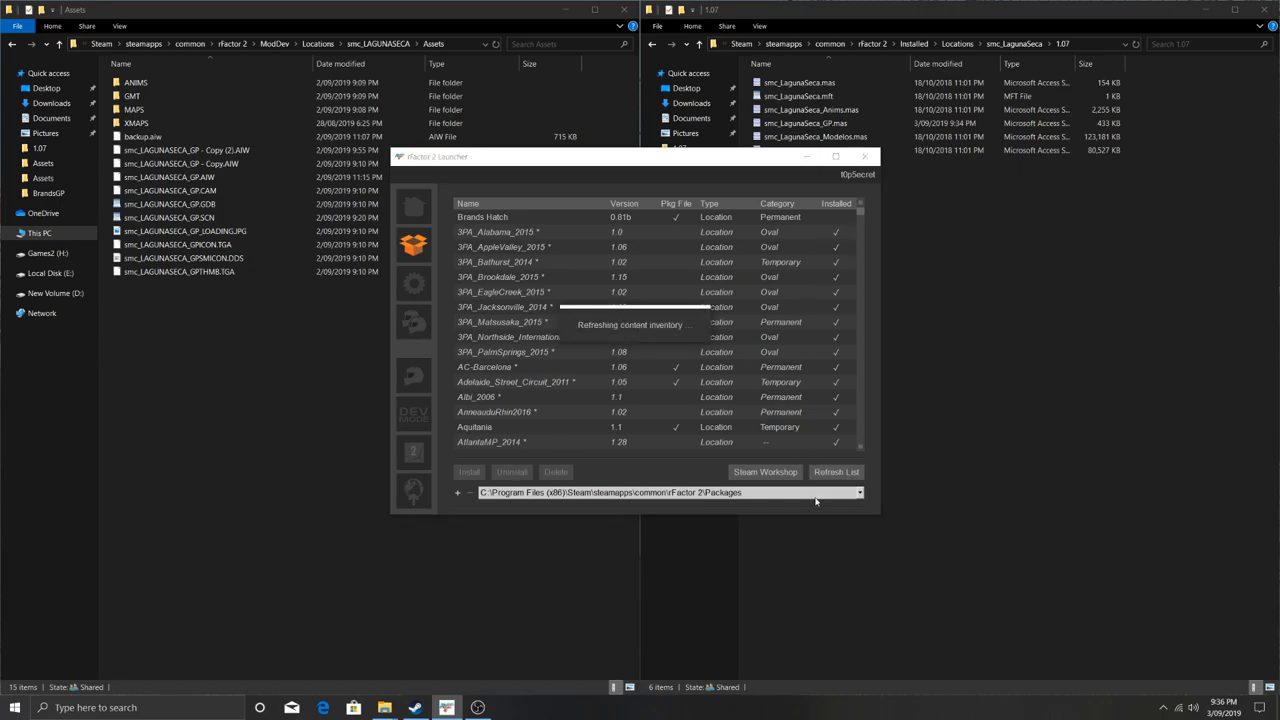
mouse_move(603, 407)
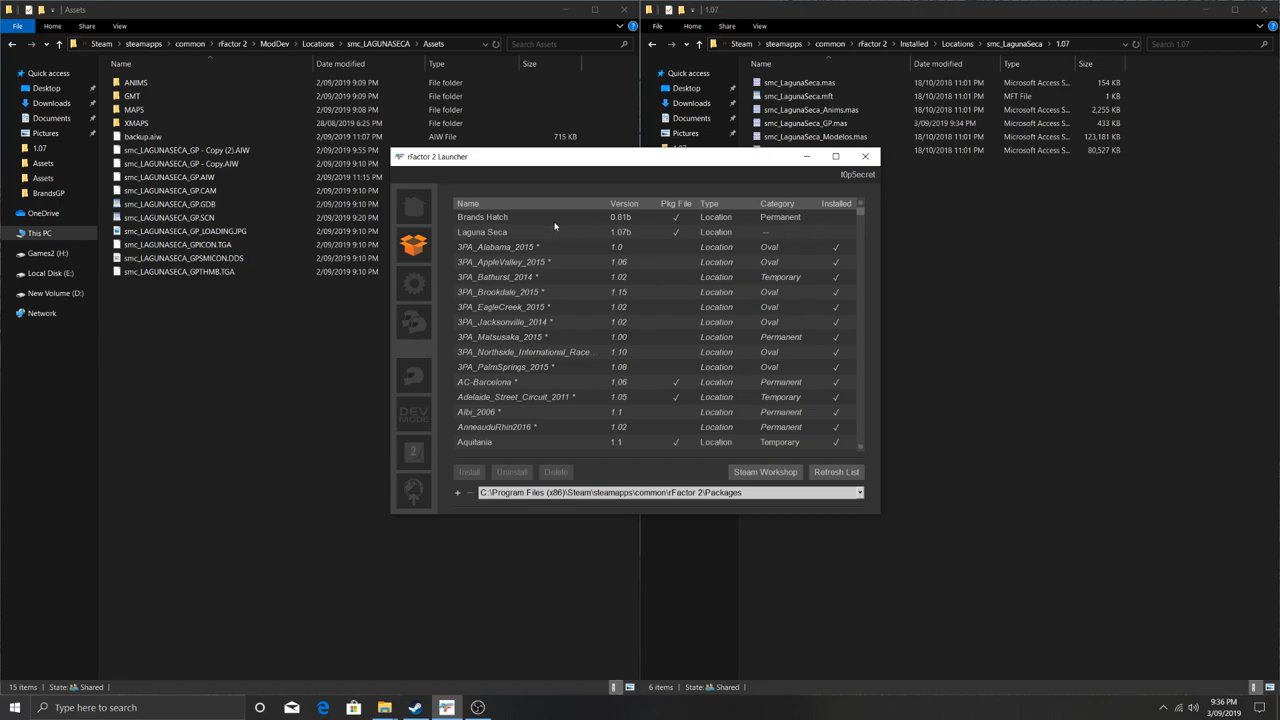
click(482, 231)
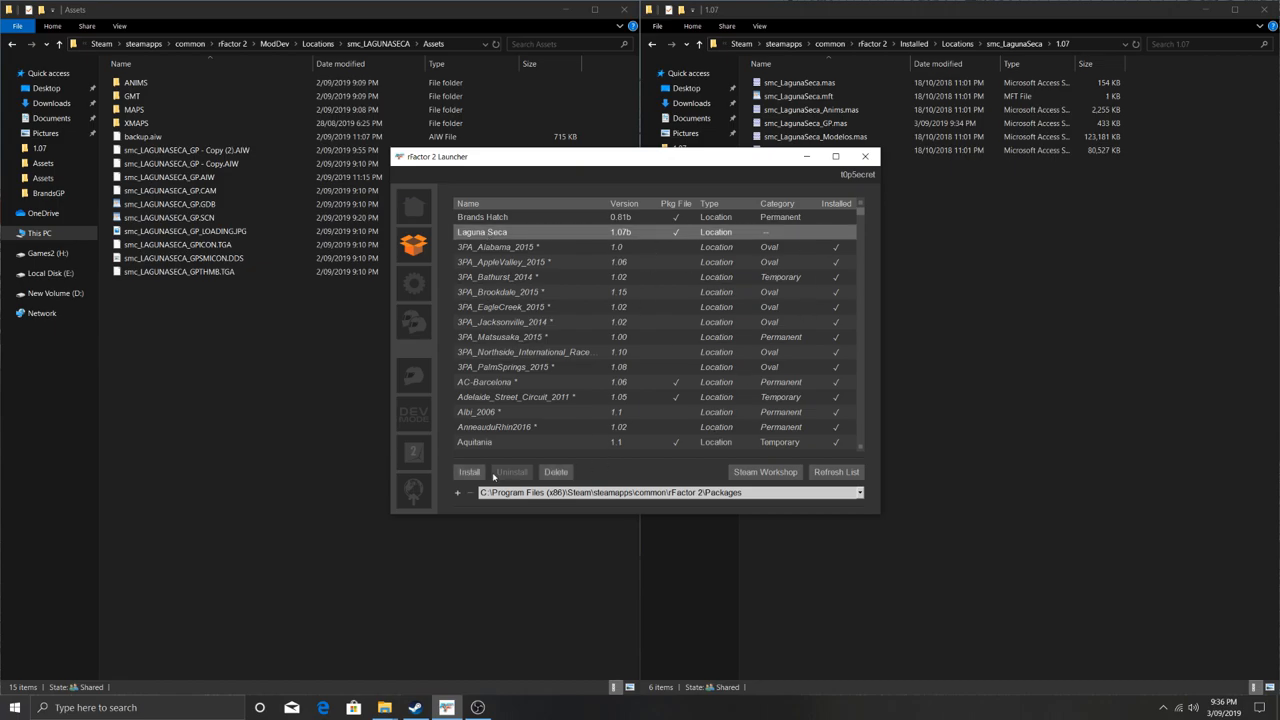
click(468, 472)
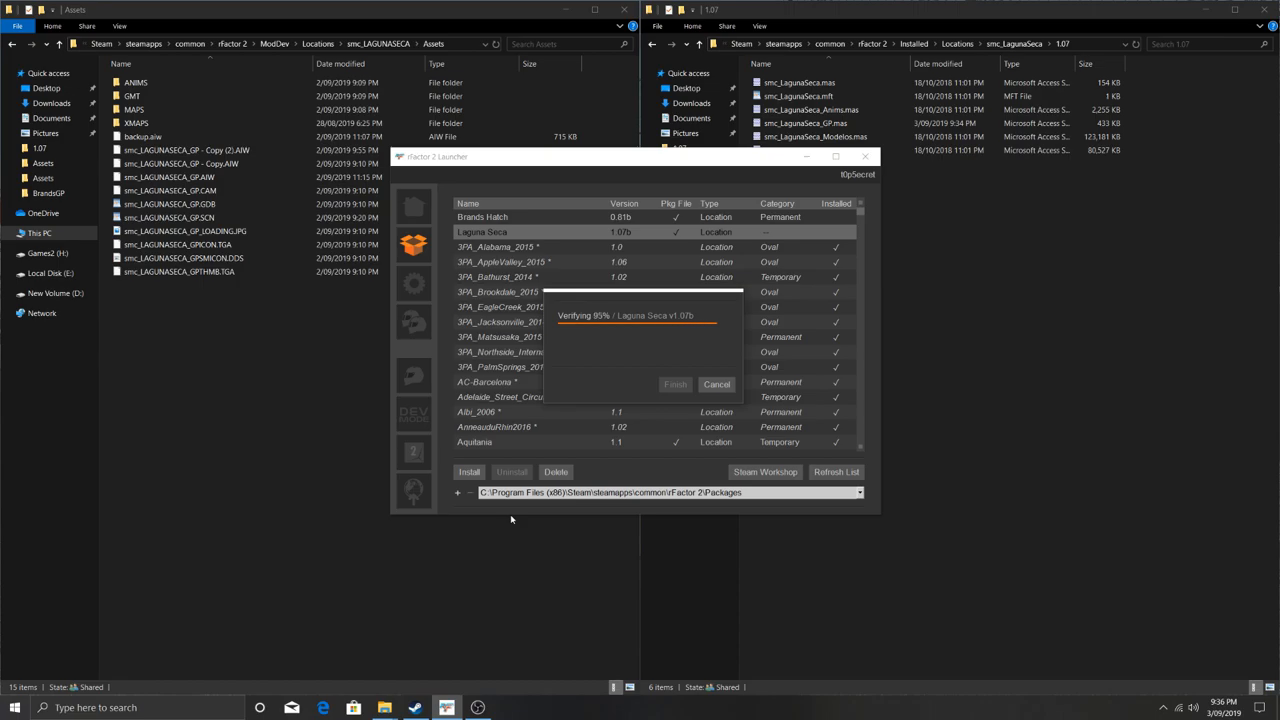